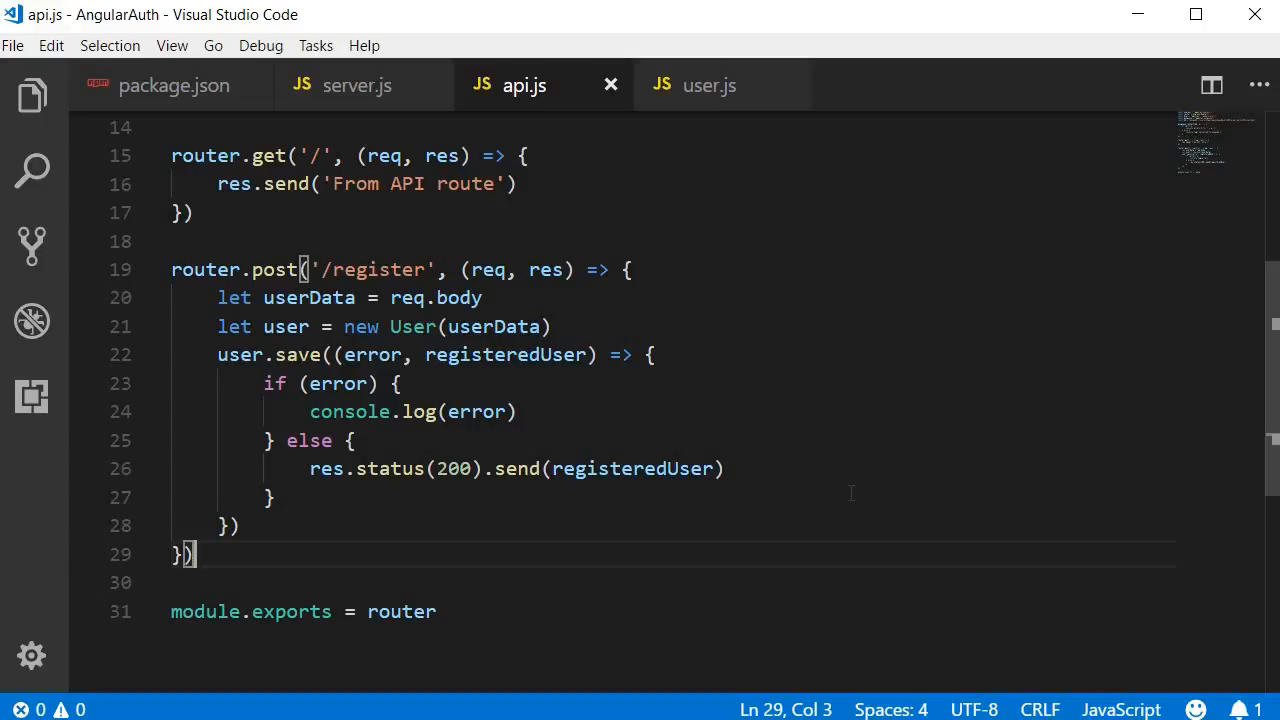
Below the register route, add router.post('/login') with a handler setting userData to req.body.
key(Enter)
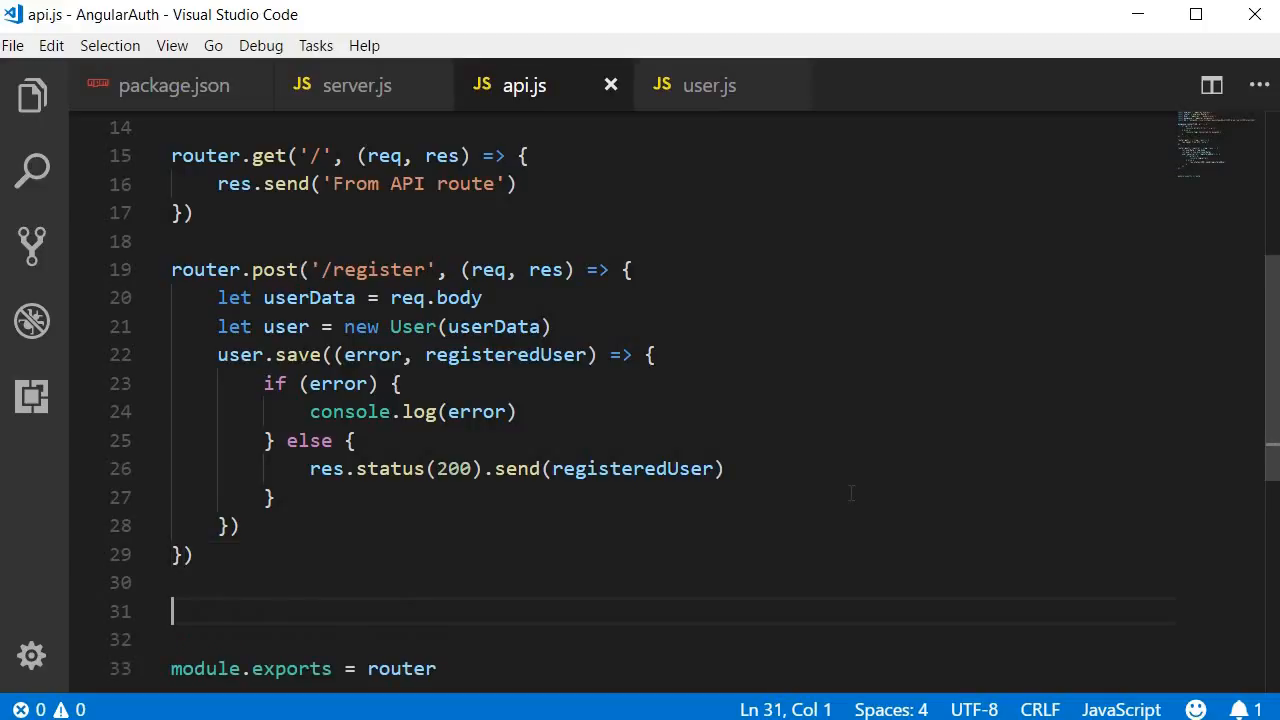
scroll(down, 3)
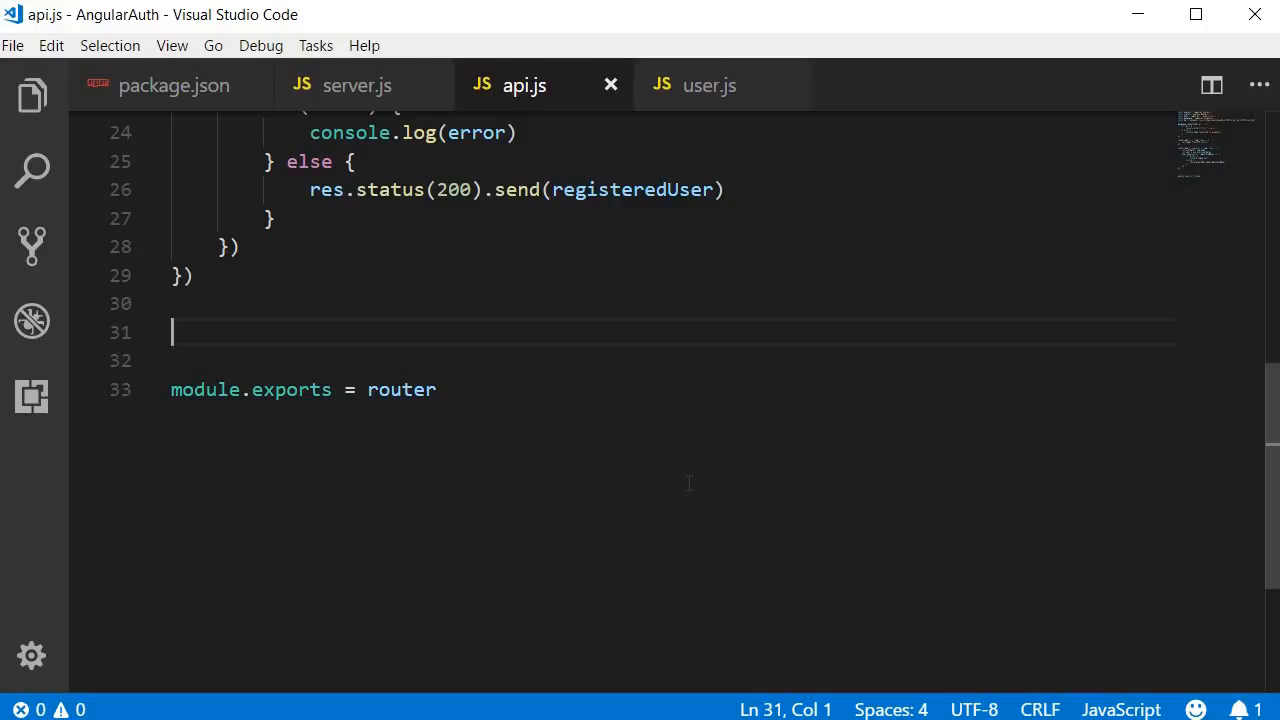
text(router.post('/login'))
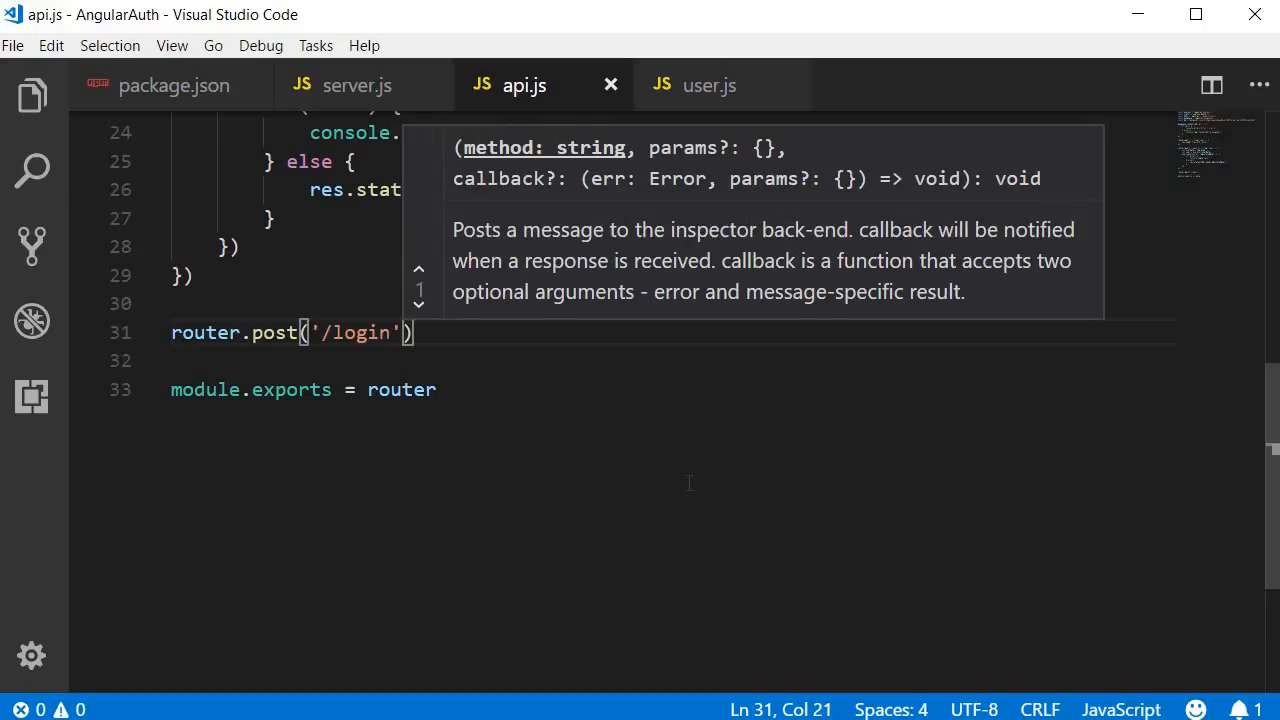
text(, (req, res)
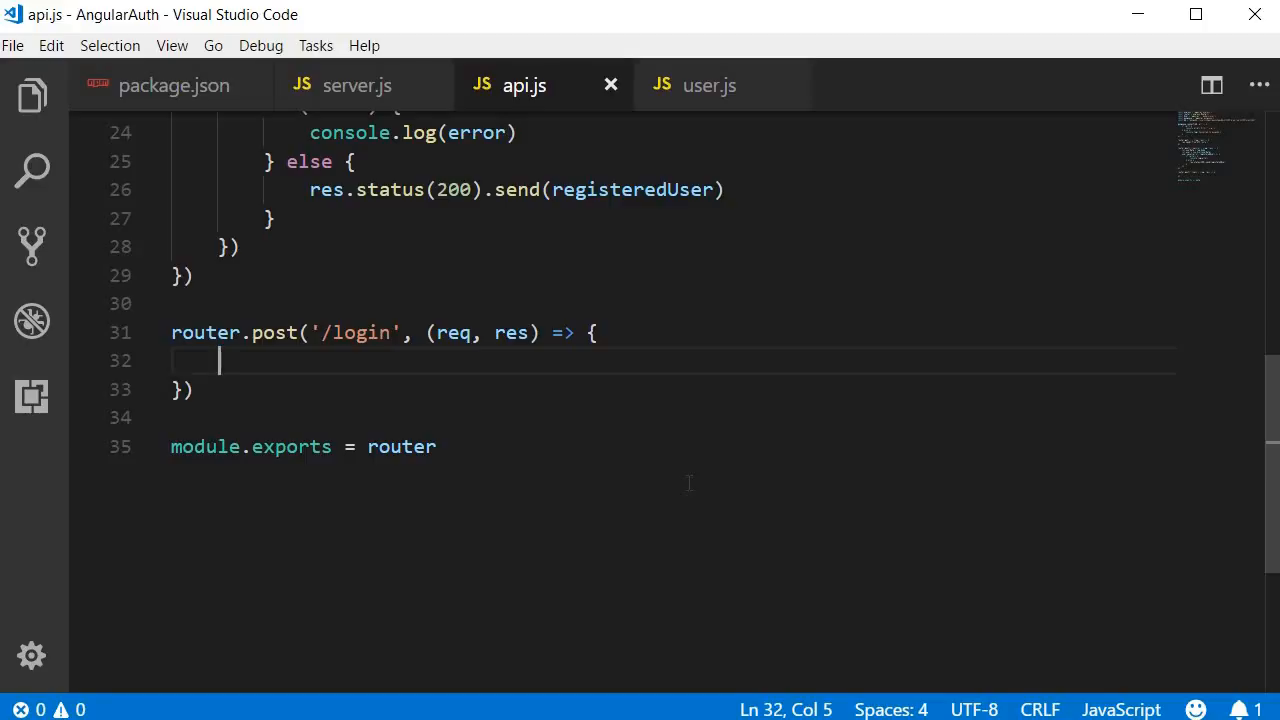
text(let)
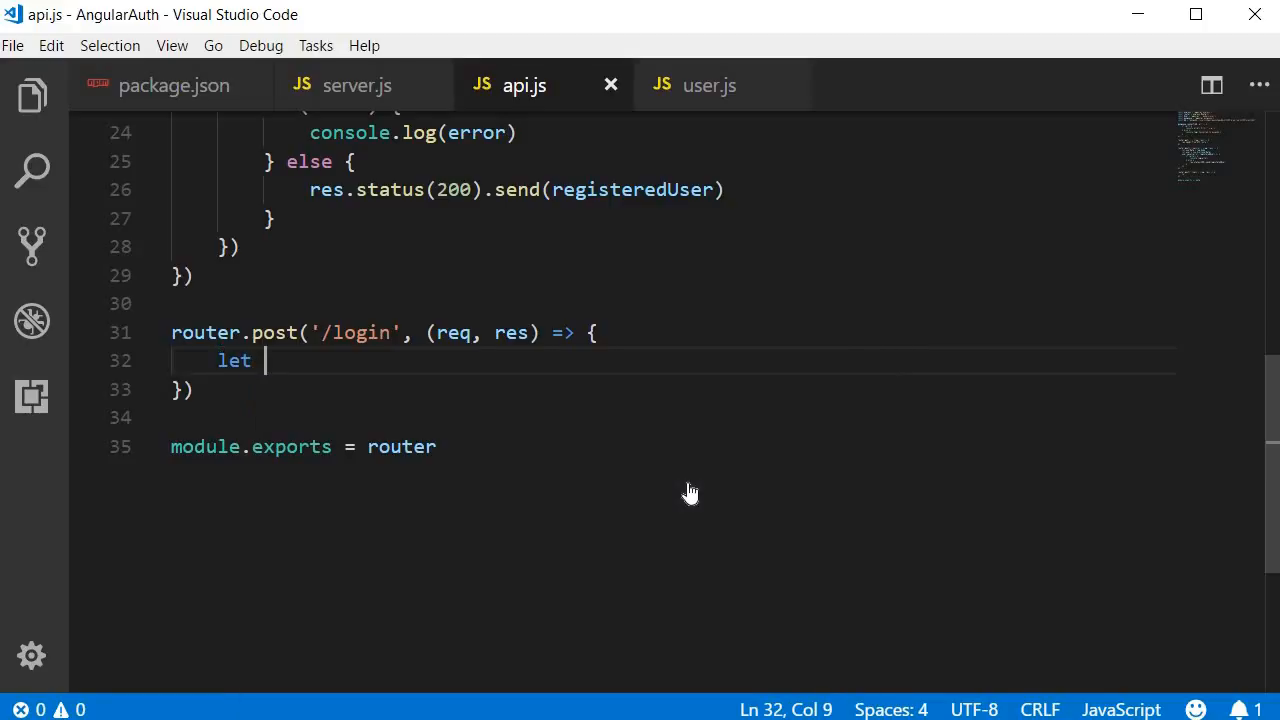
text(userData)
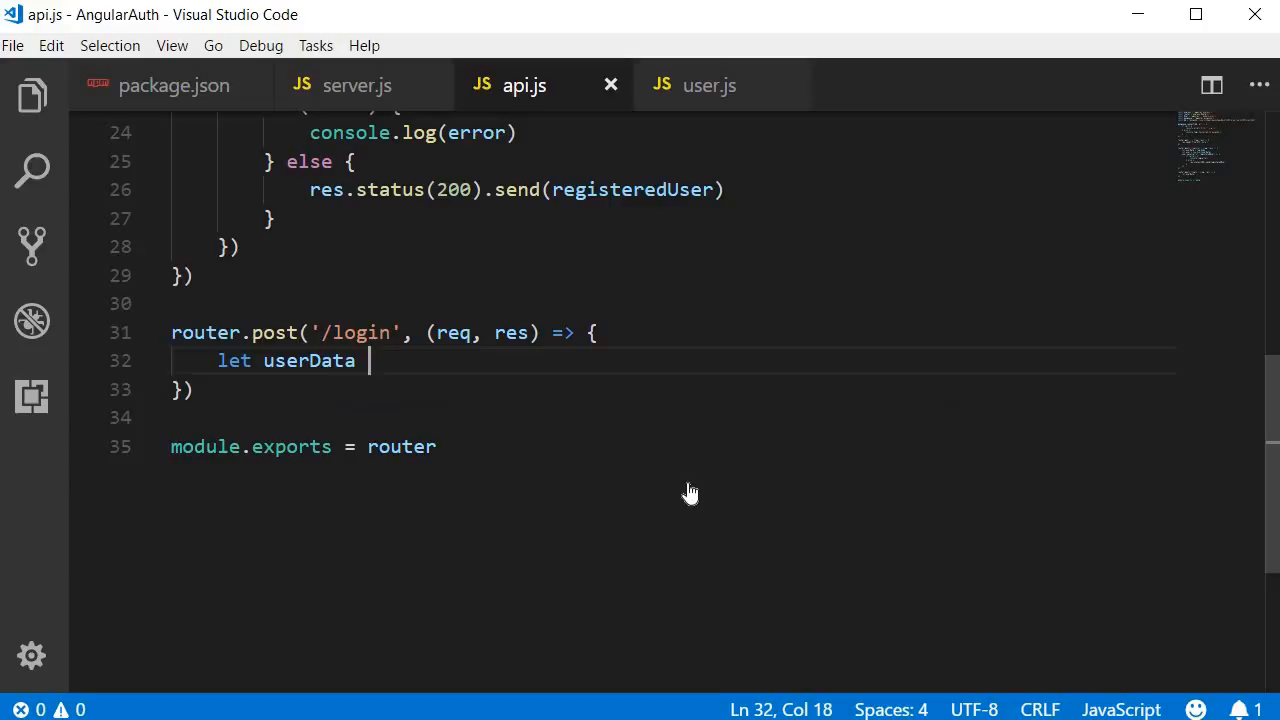
text(= req.bdy)
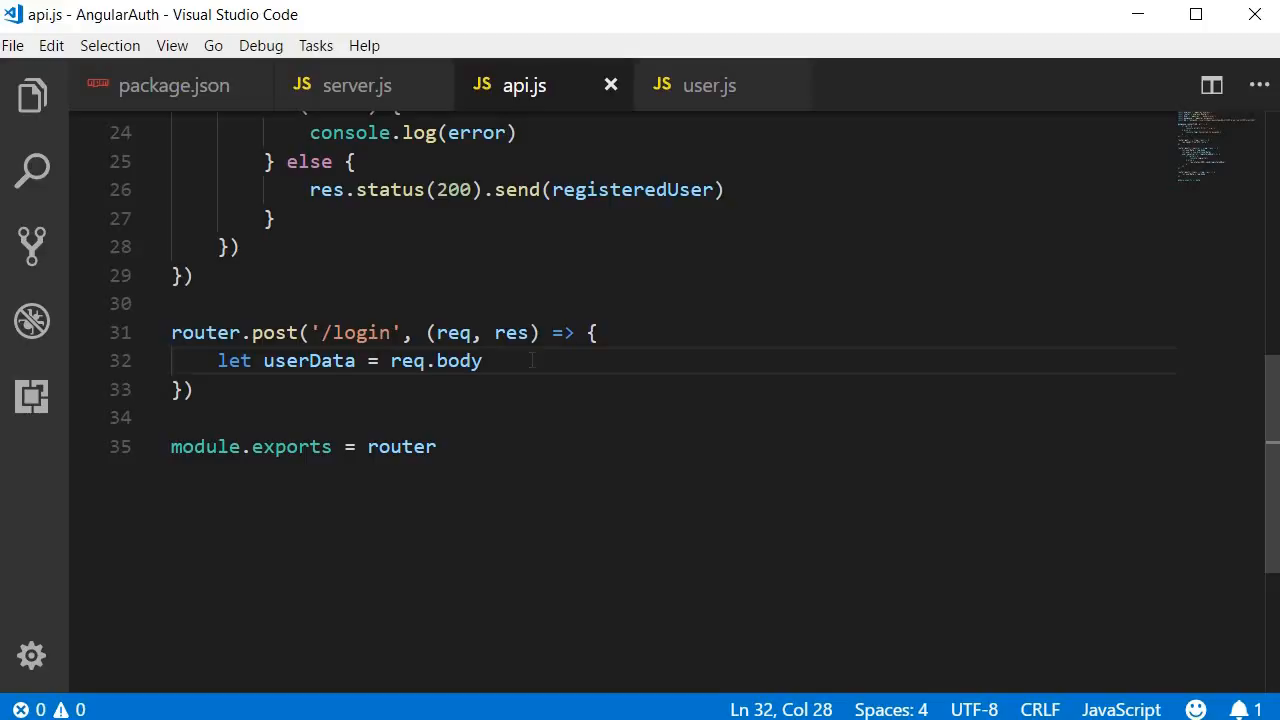
In the login handler, call User.findOne({email: userData.email}) with an (error, user) callback.
key(Enter)
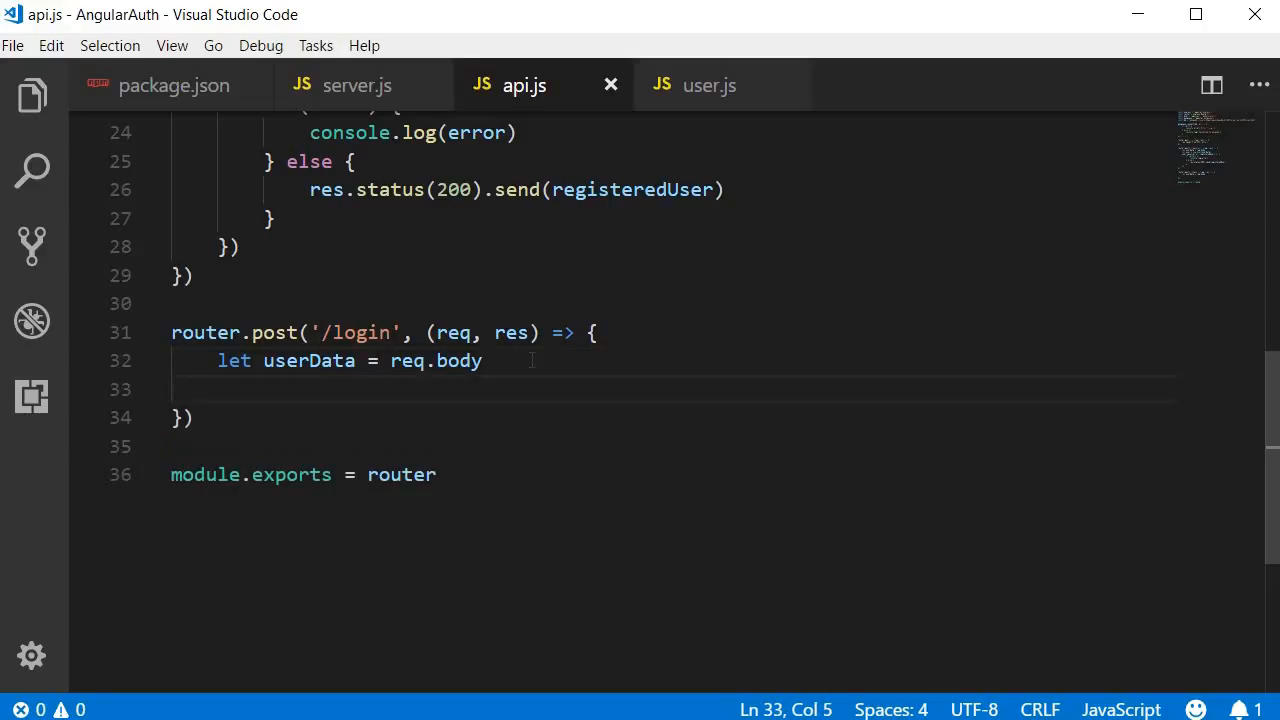
key(Enter)
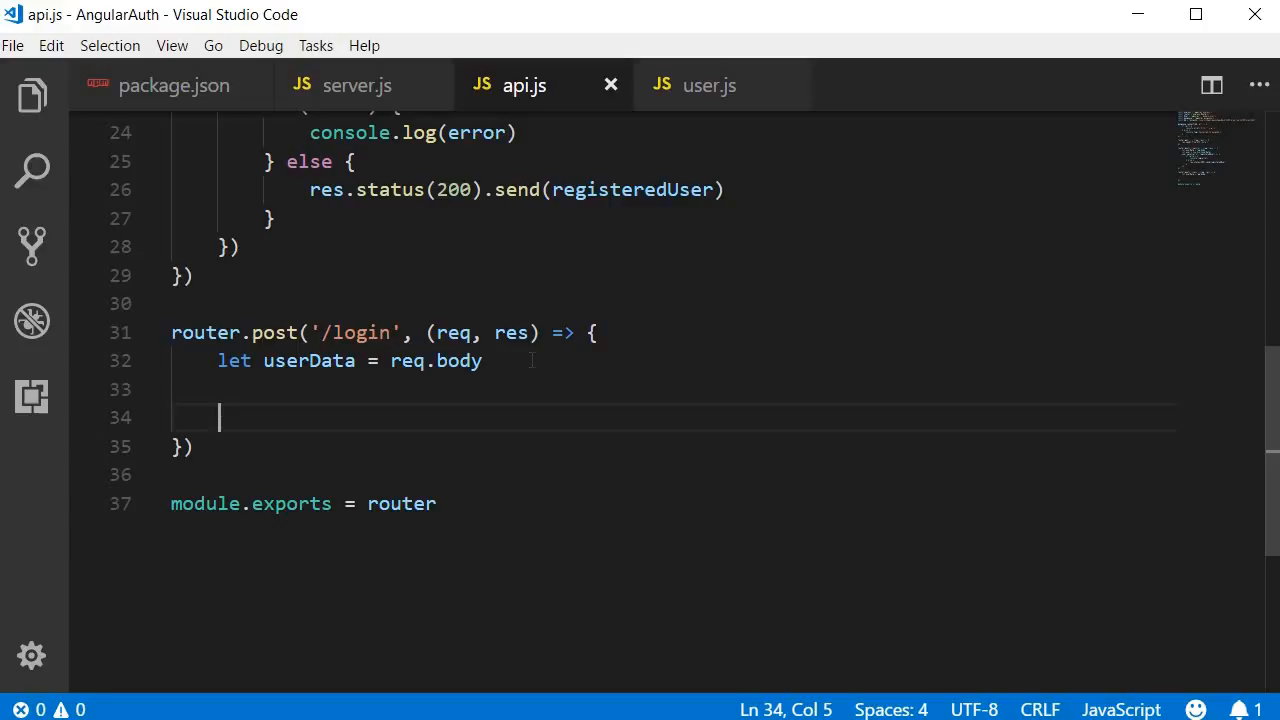
text(U)
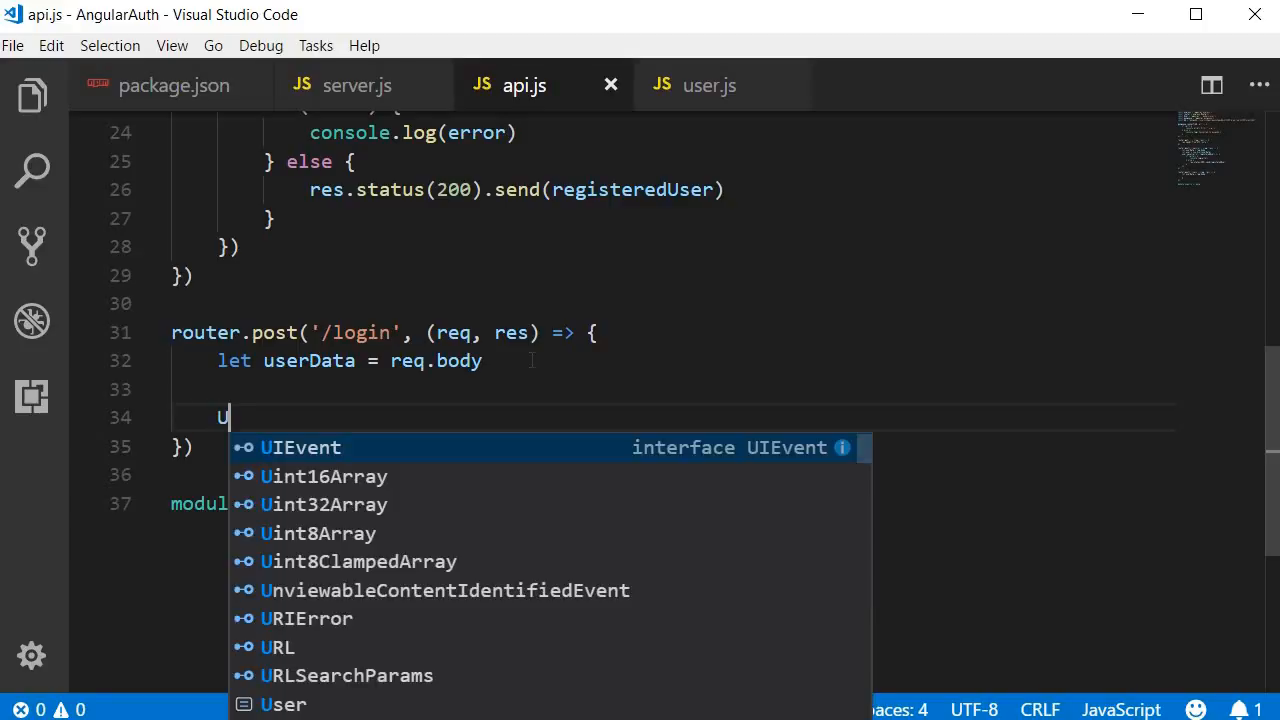
text(ser)
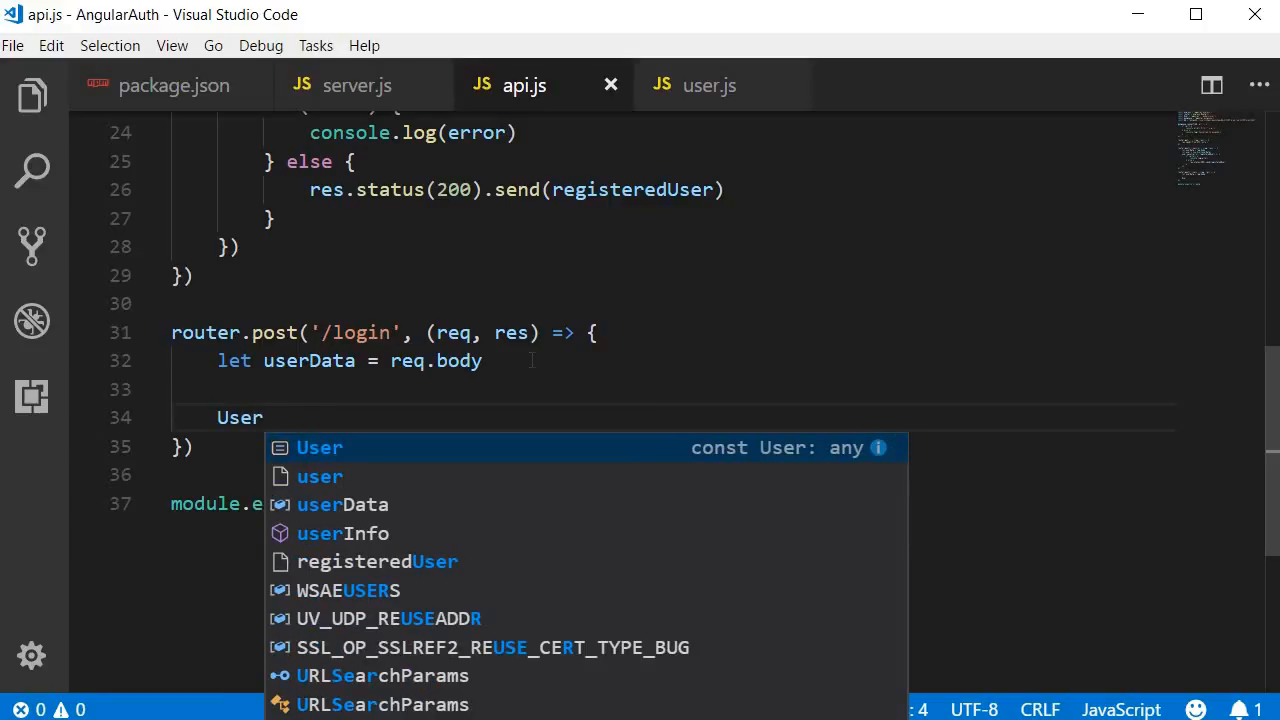
text(.findOne({)
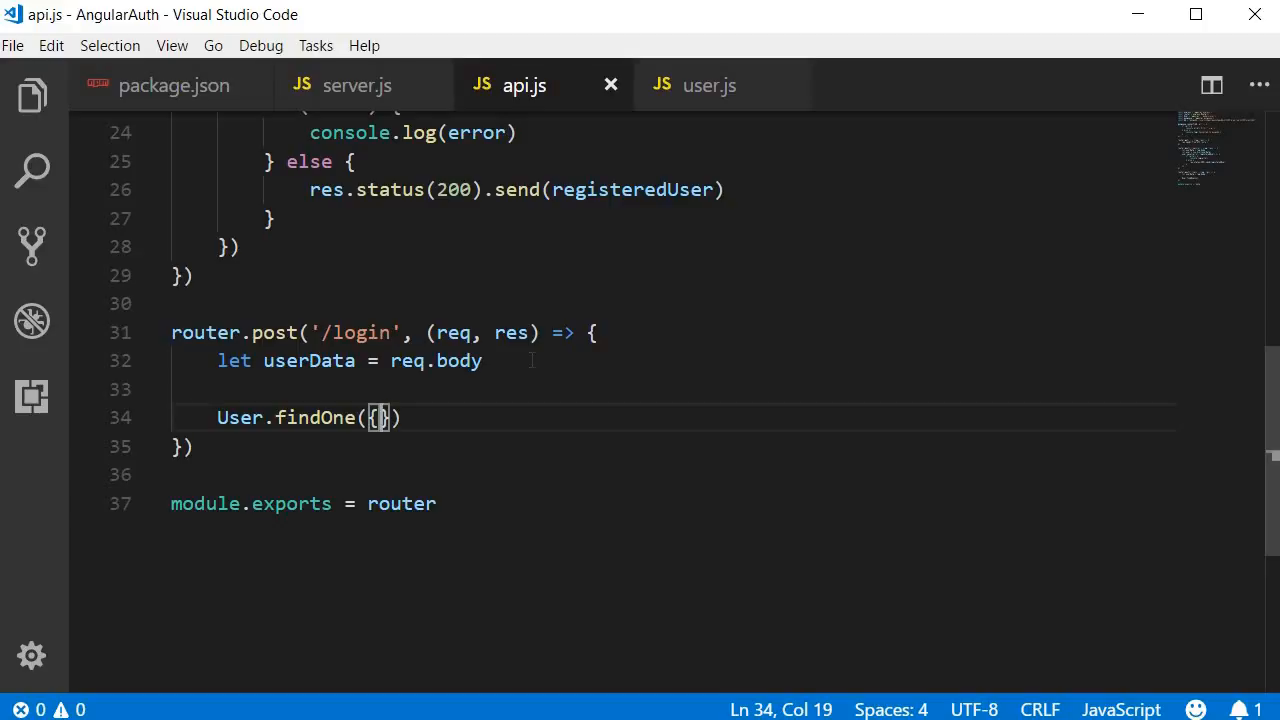
text(email:)
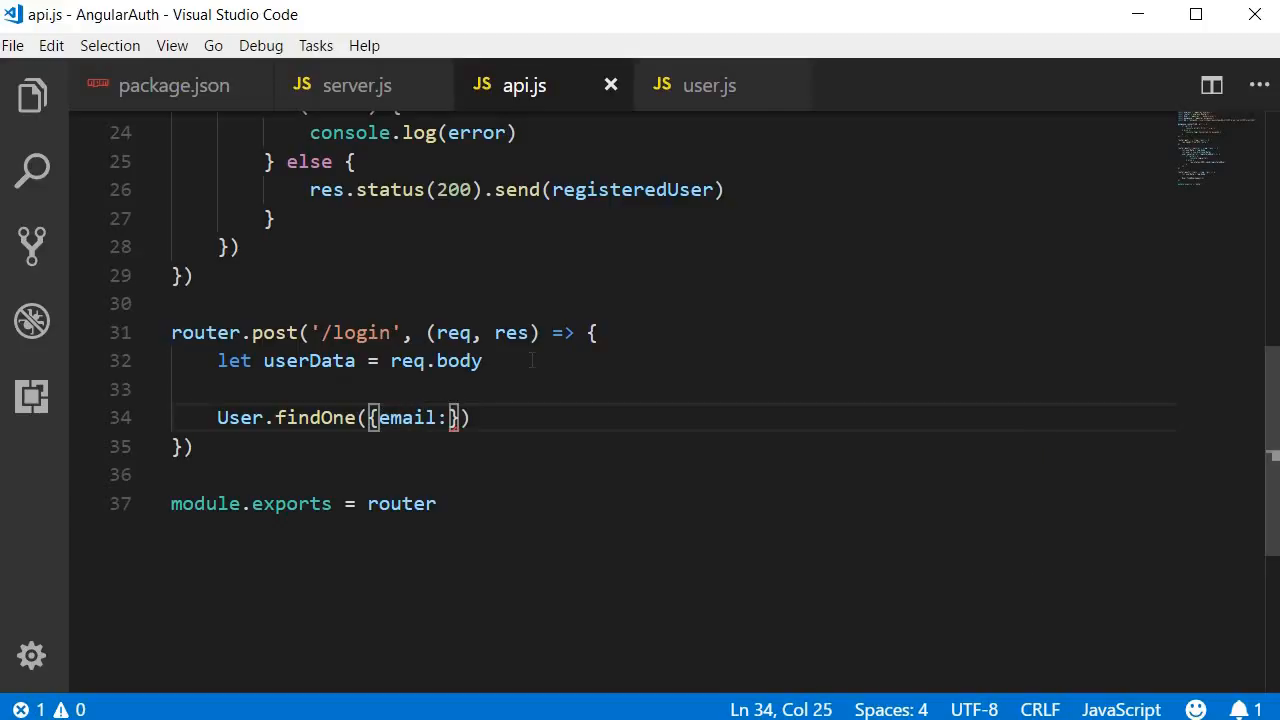
text(" ")
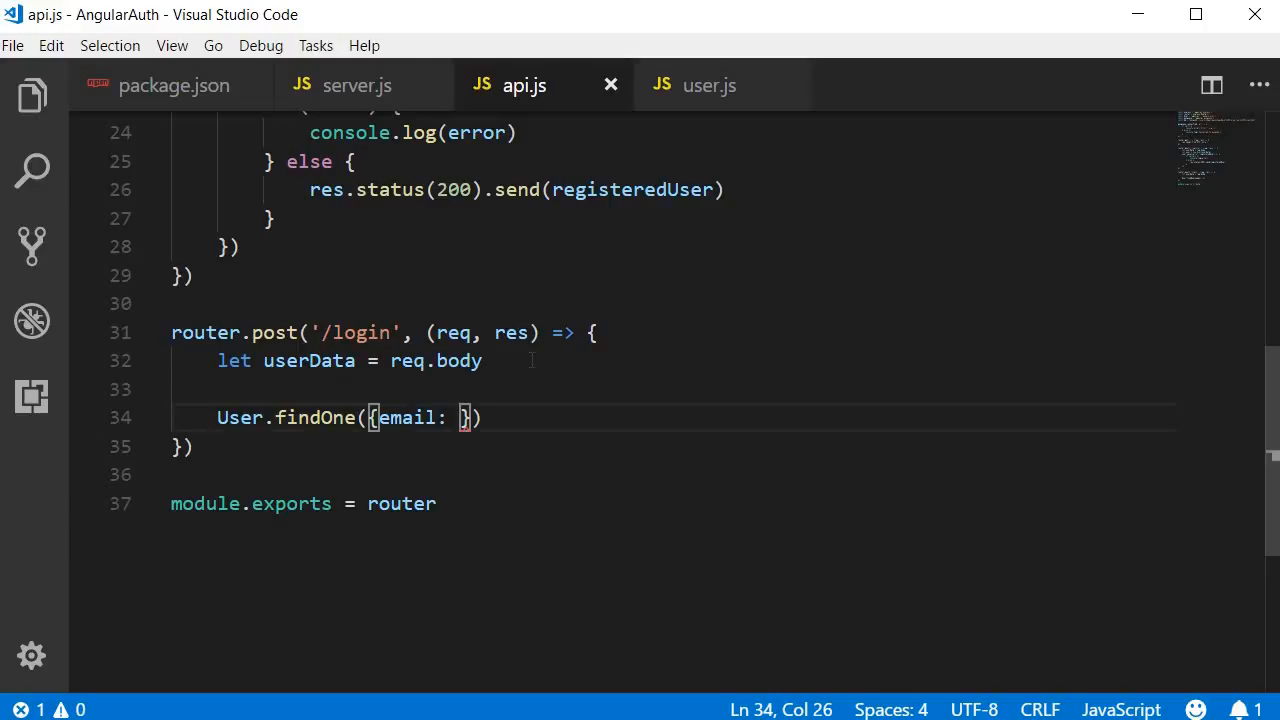
text(userd)
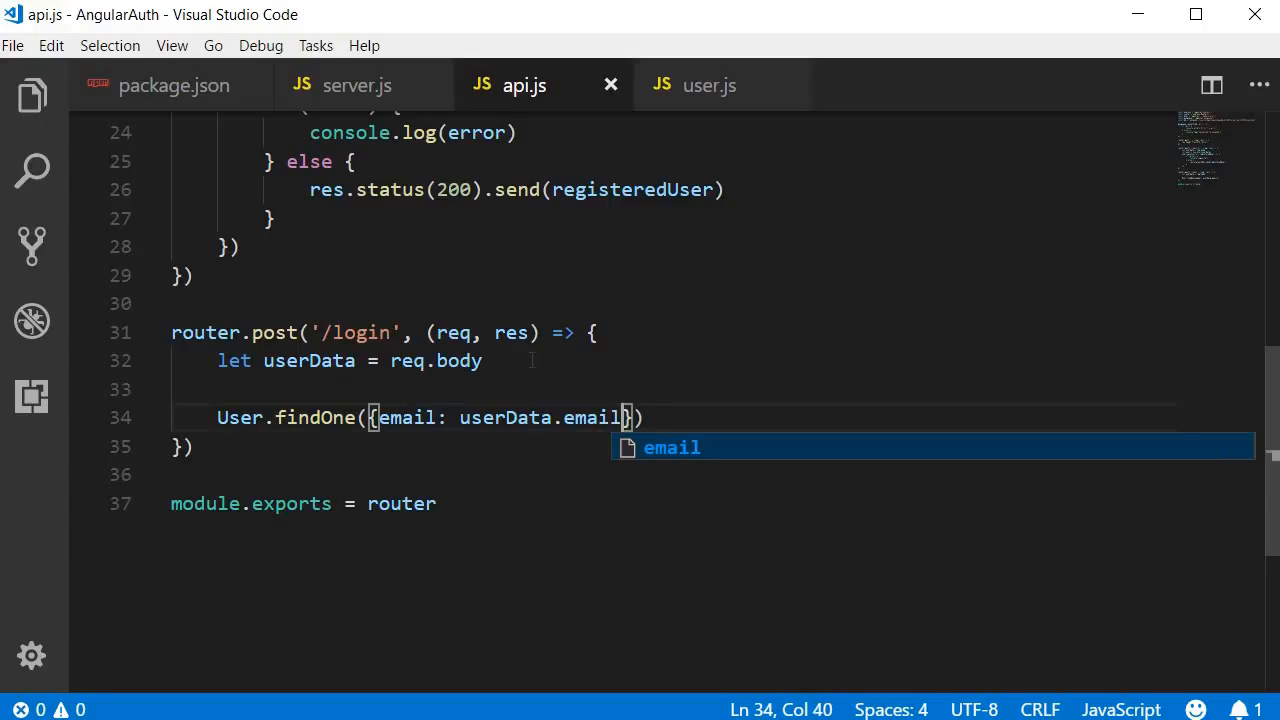
text(,)
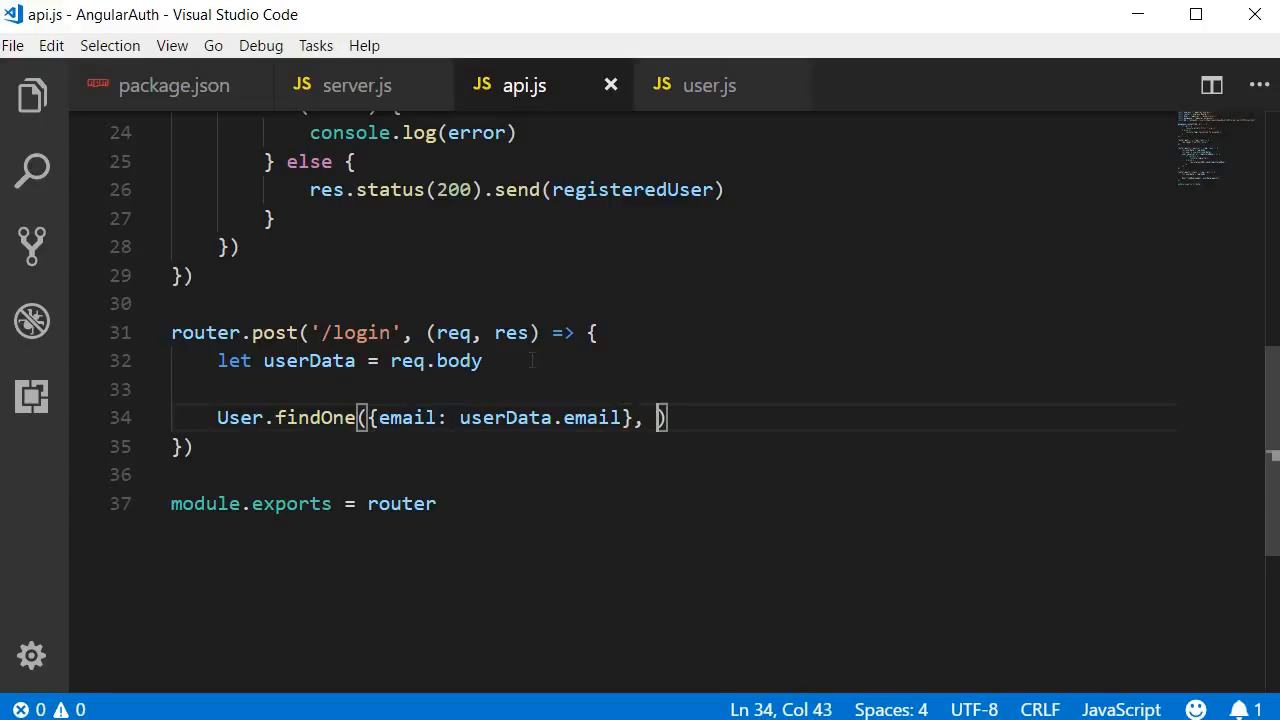
text((error)
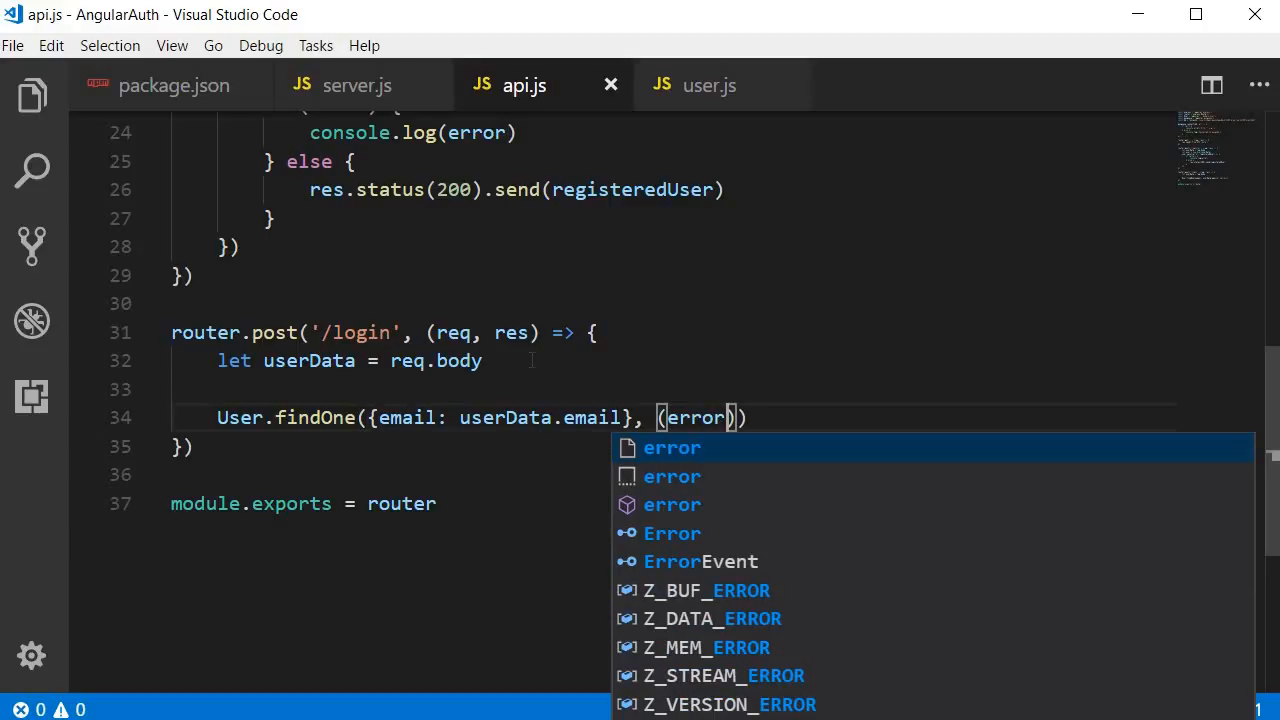
text(, user)
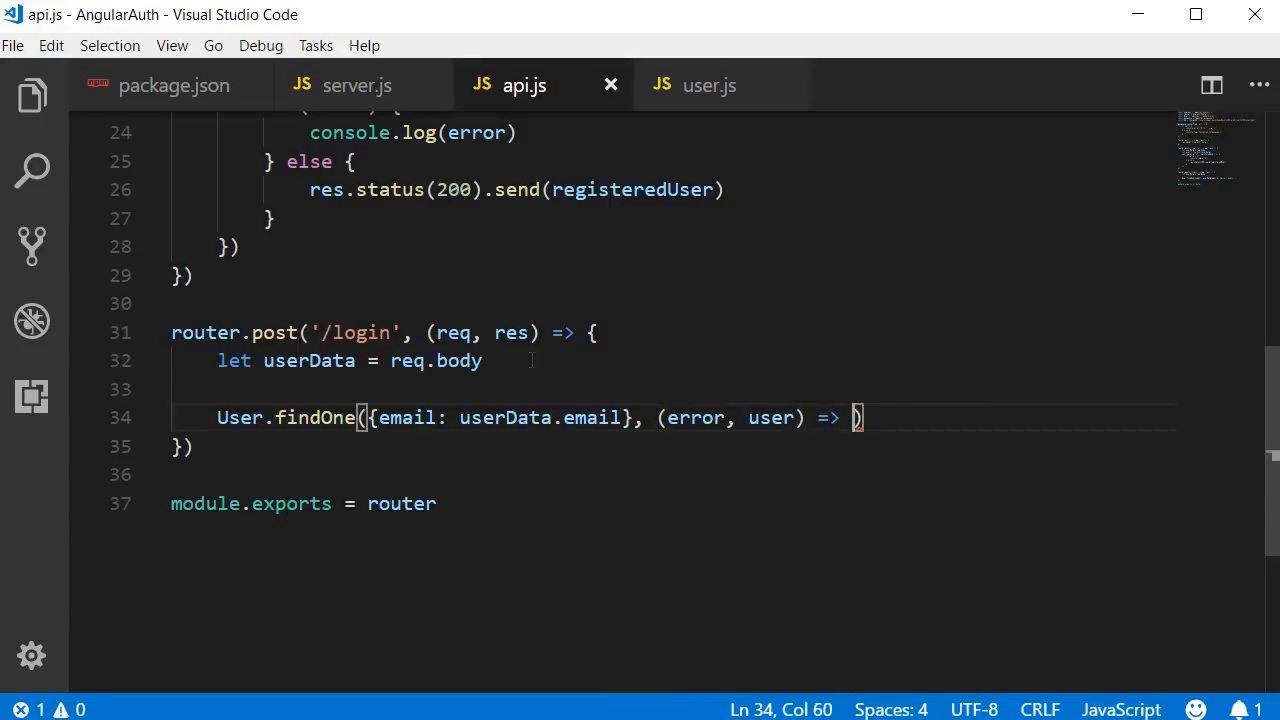
text({)
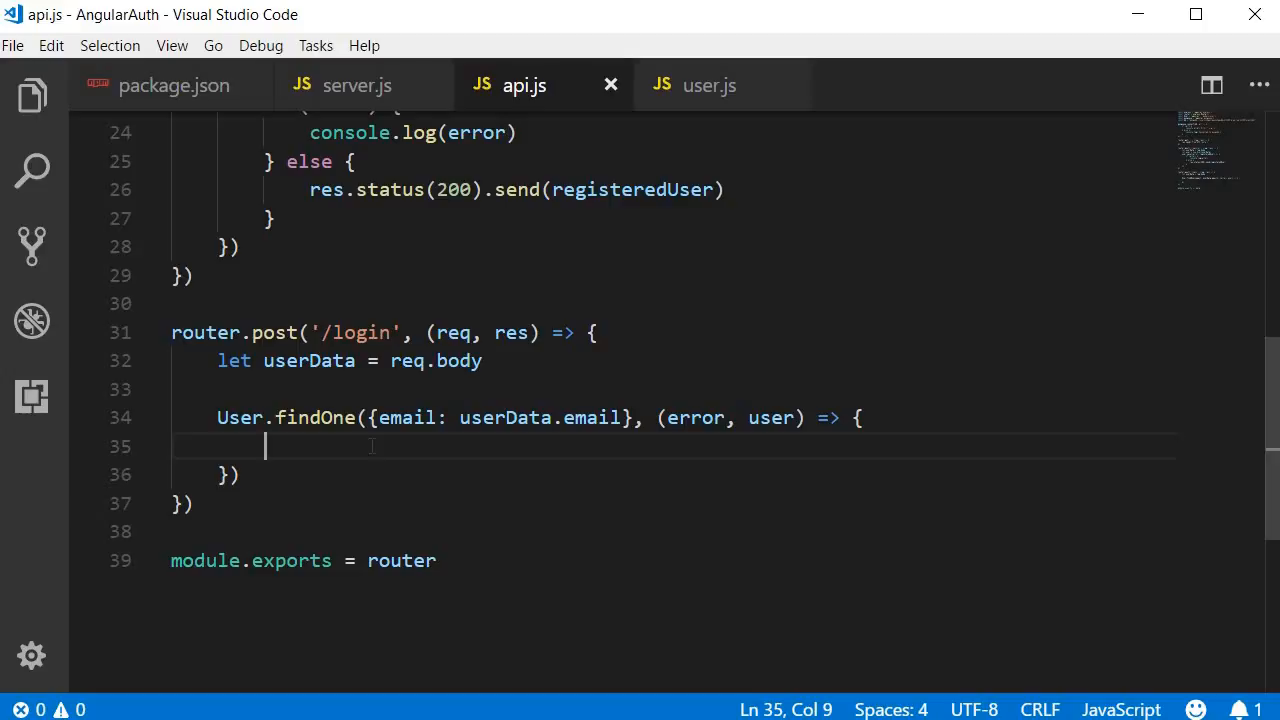
Add an if (error) check whose else returns 401 'Invalid email' when no user is found.
text(if)
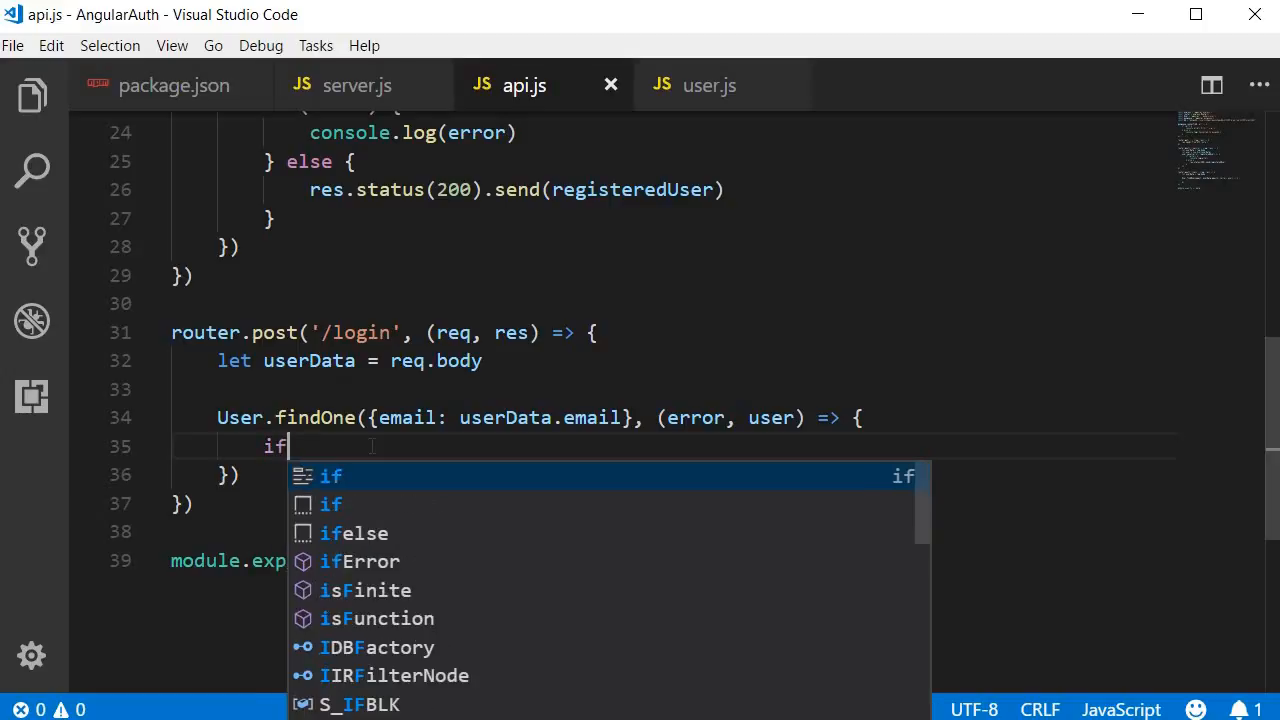
text((error) {)
text(console.log(error)
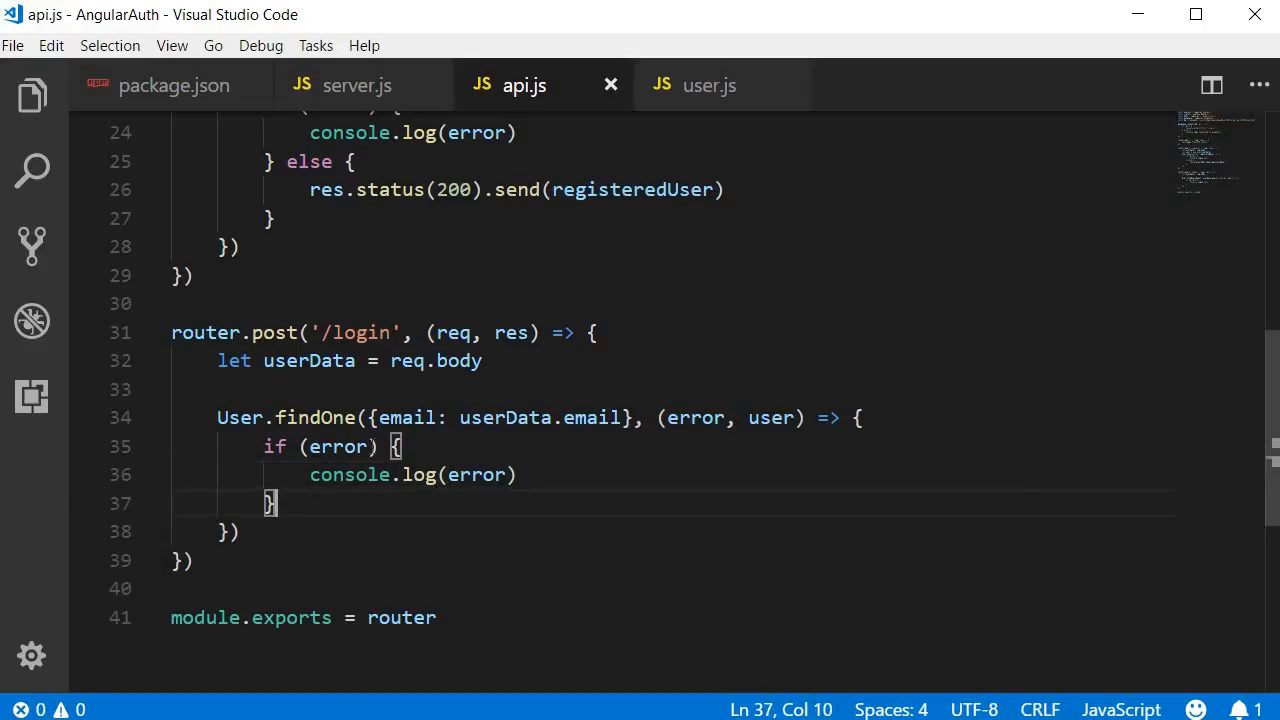
text(else {)
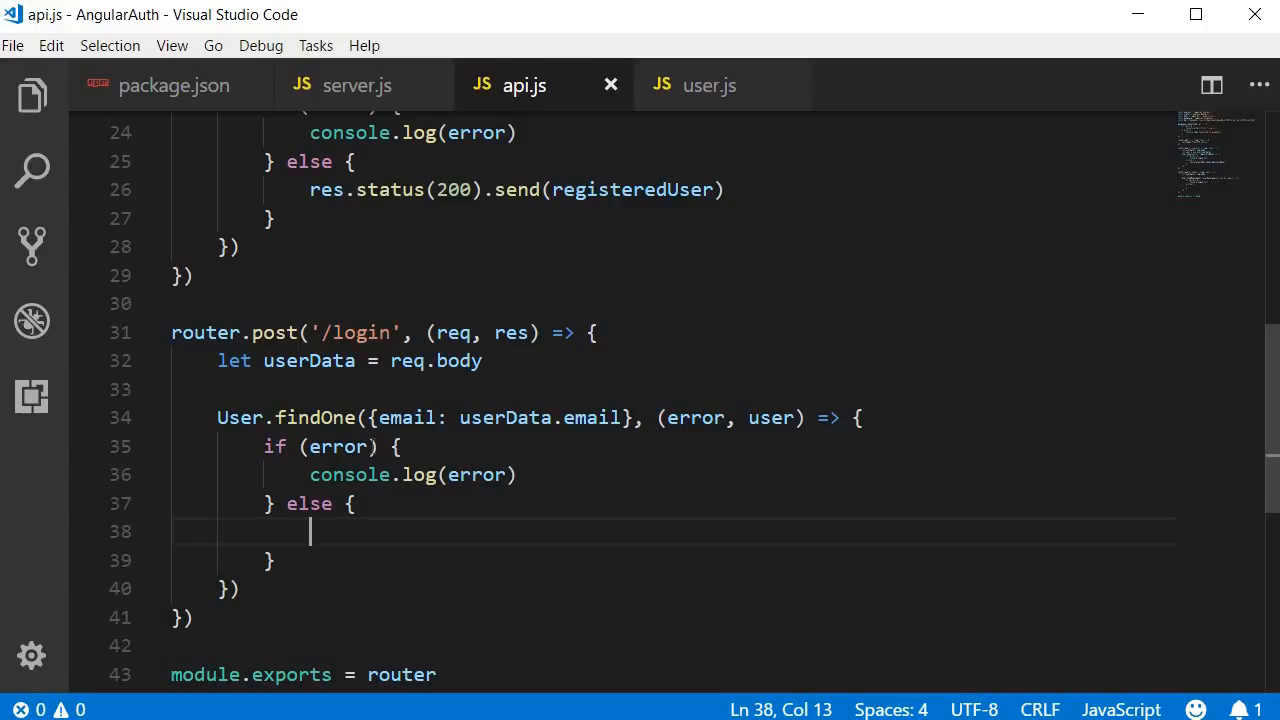
text(if)
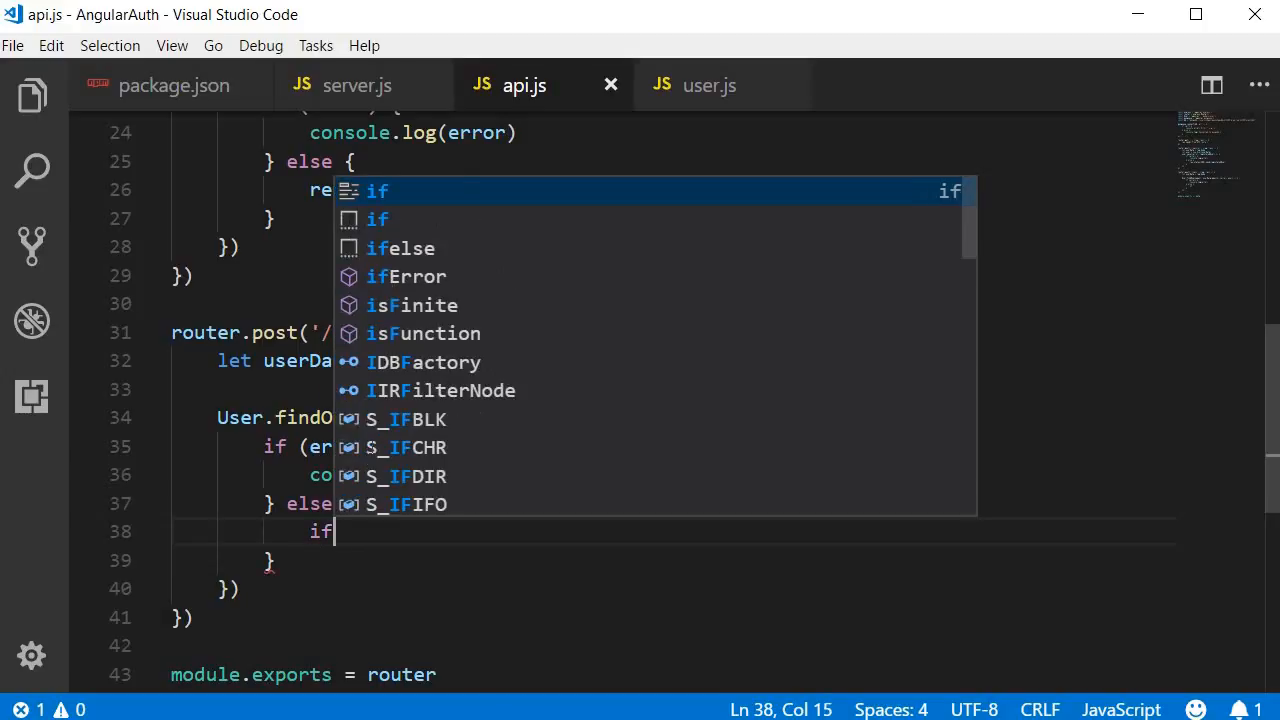
text((!user) {)
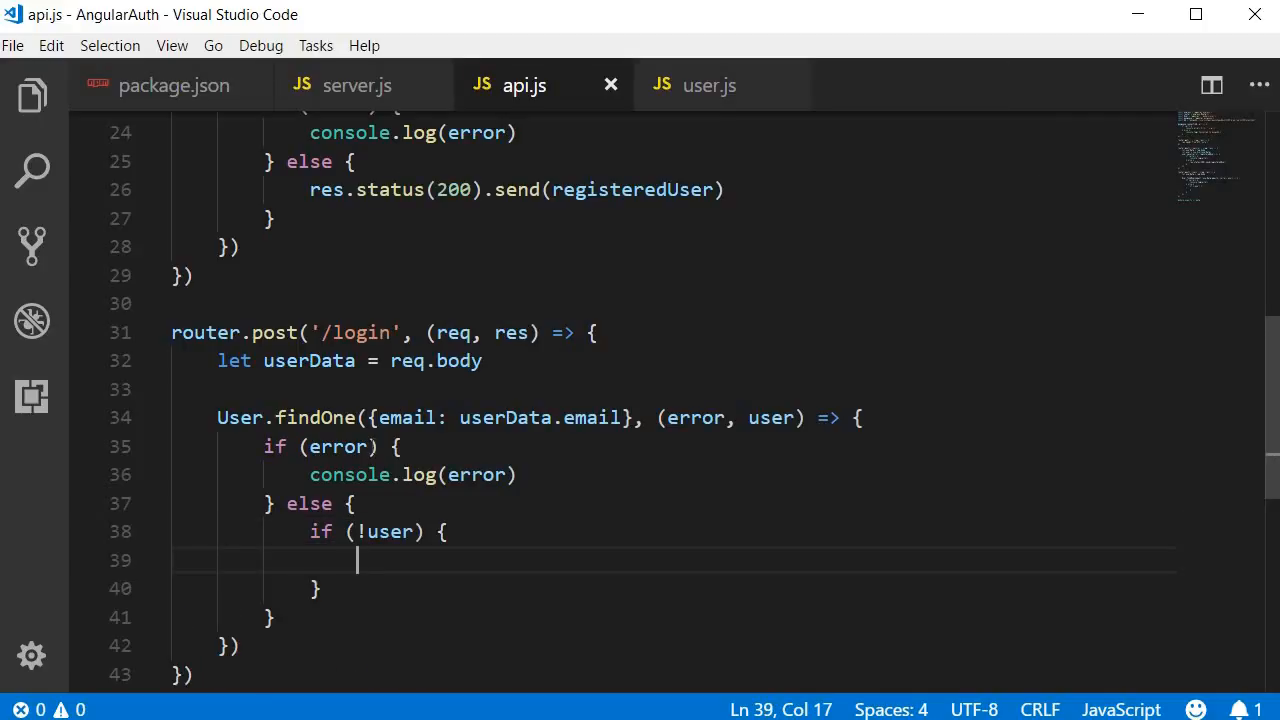
text(res.status()
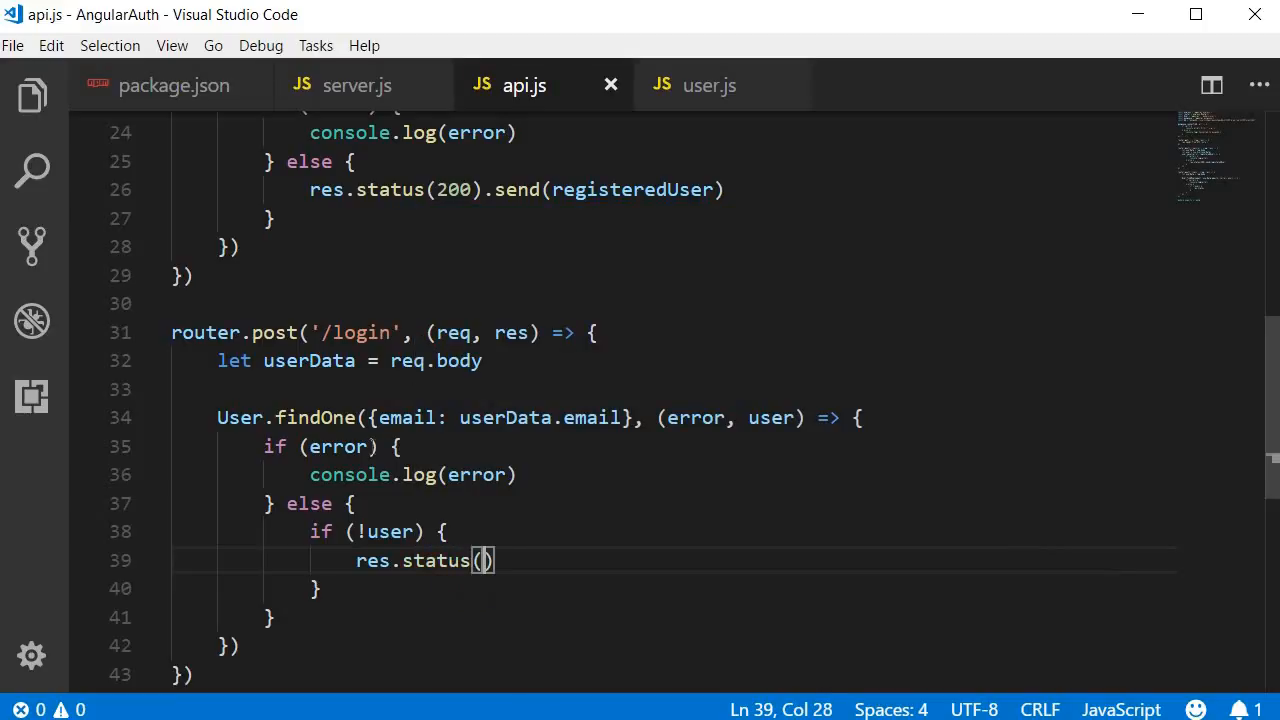
text(401).send(')
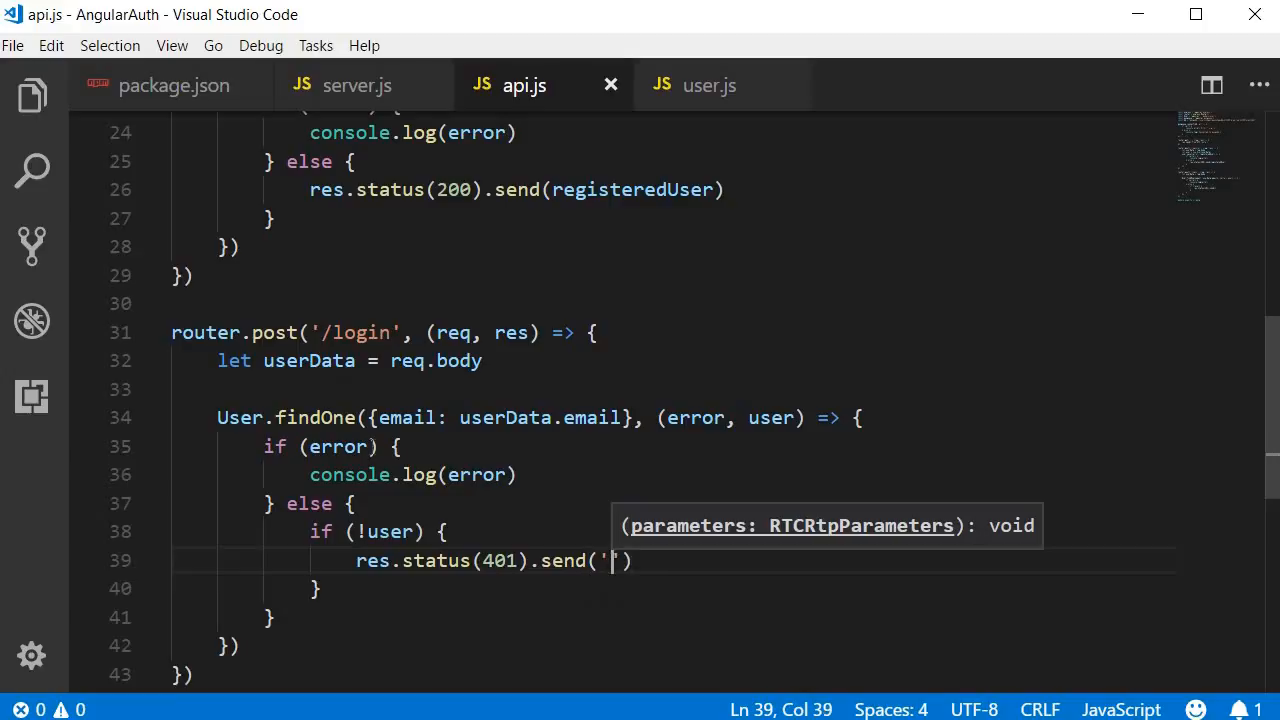
text(Invalid)
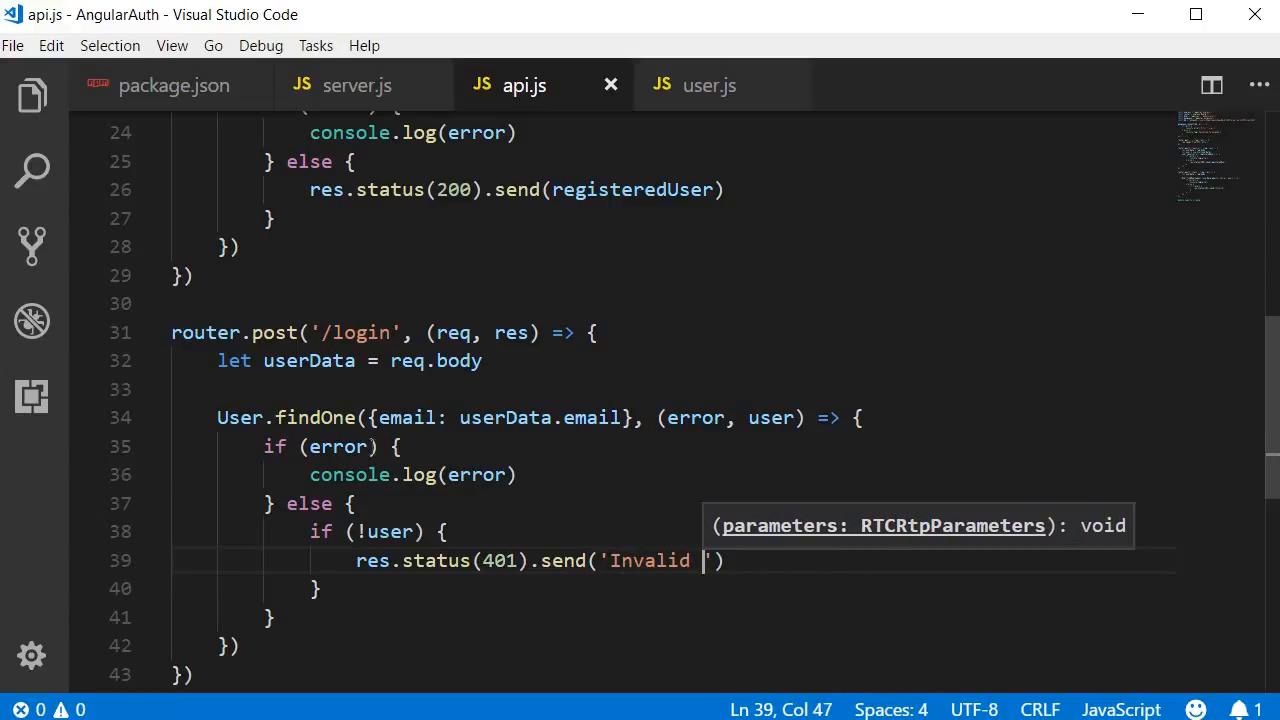
text(email')
text(if ()
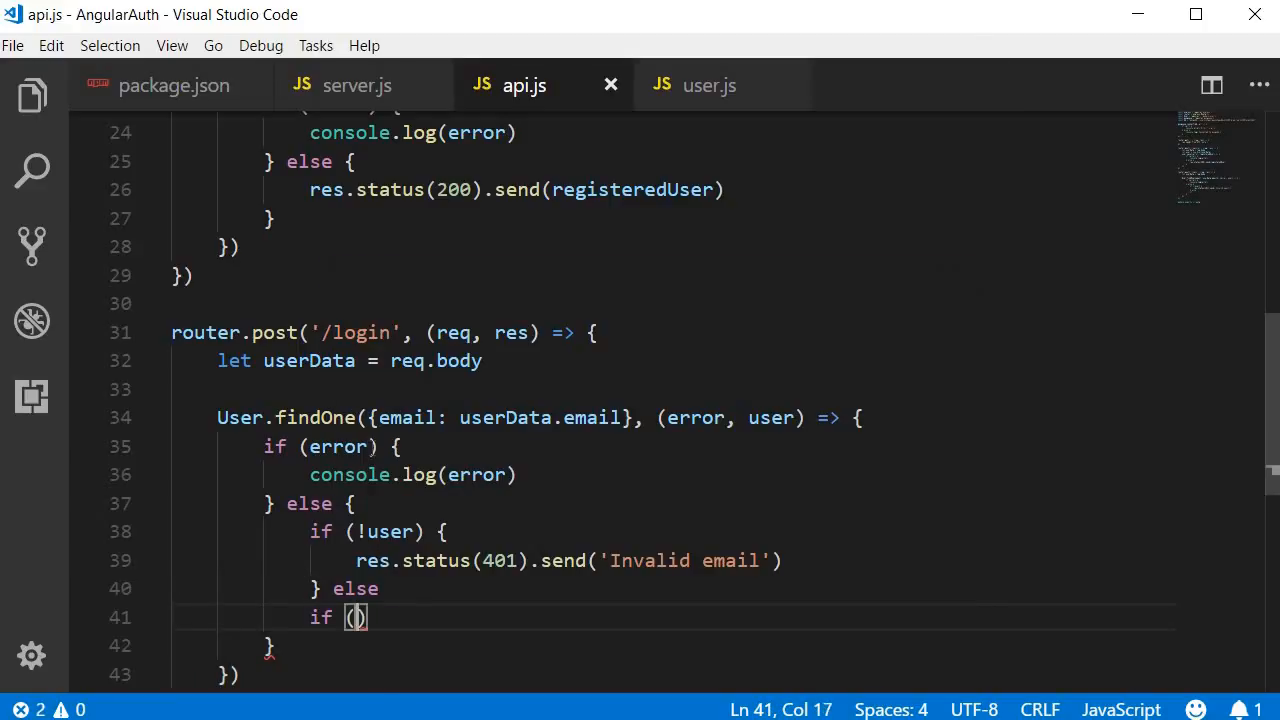
Begin an else-if testing whether user.password !== userData.password.
text(user.pas)
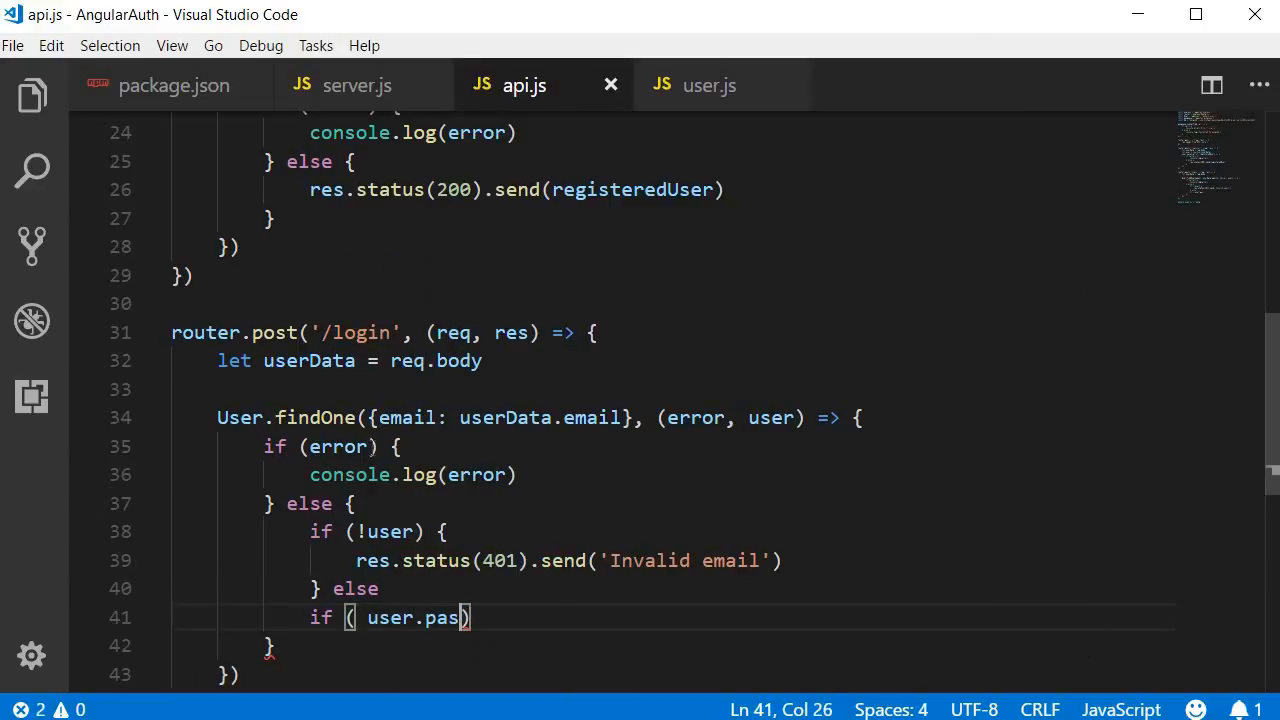
text(sword !==)
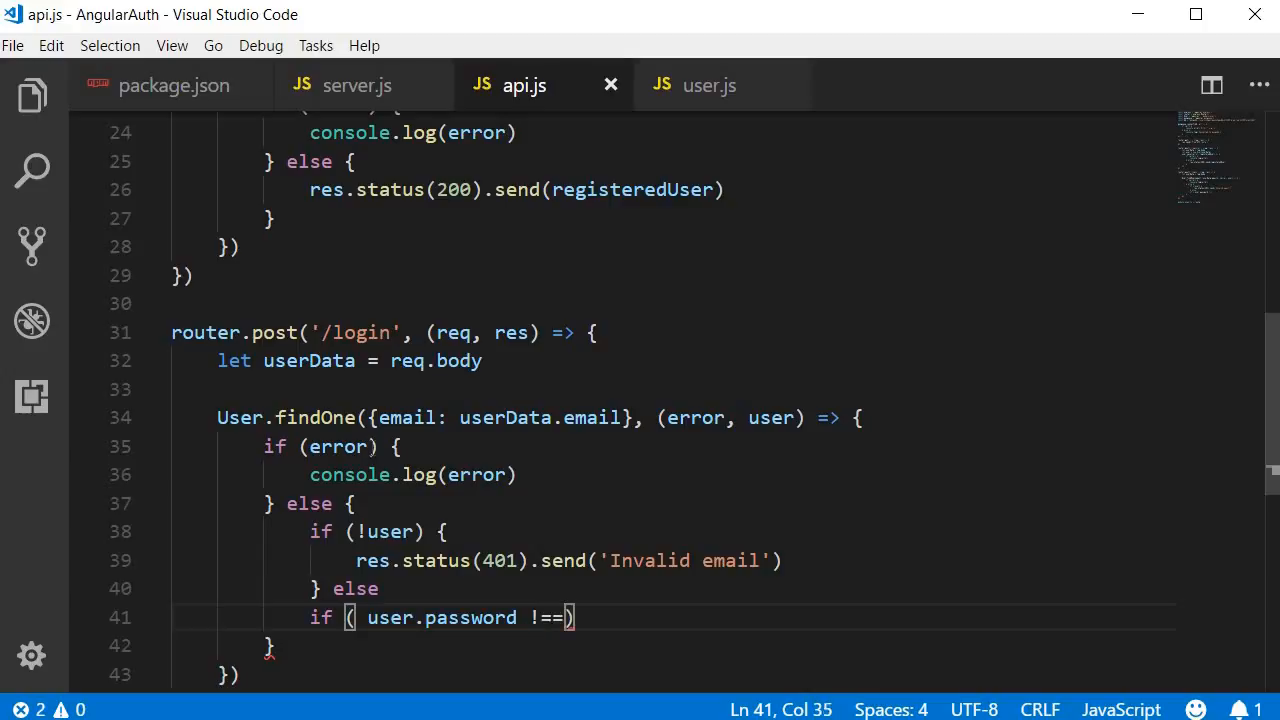
text(userd)
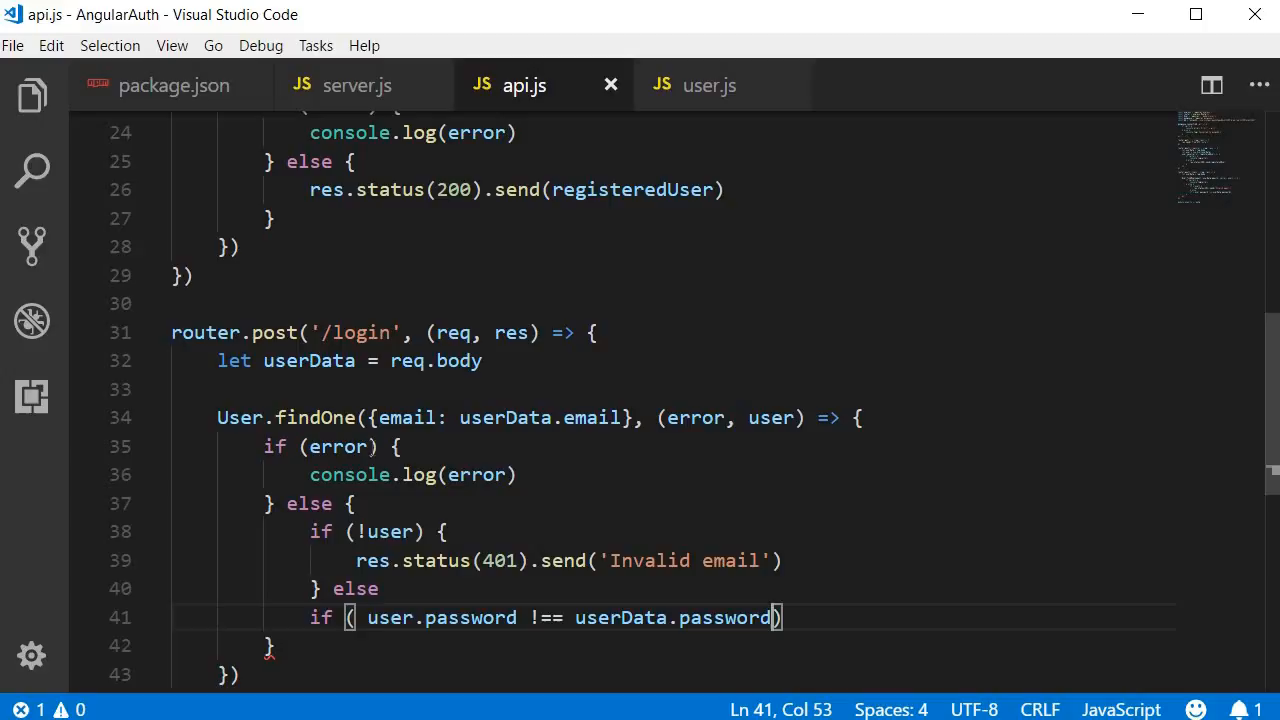
Return 401 'Invalid password' on mismatch, otherwise respond with status 200 and send user.
text(res.send)
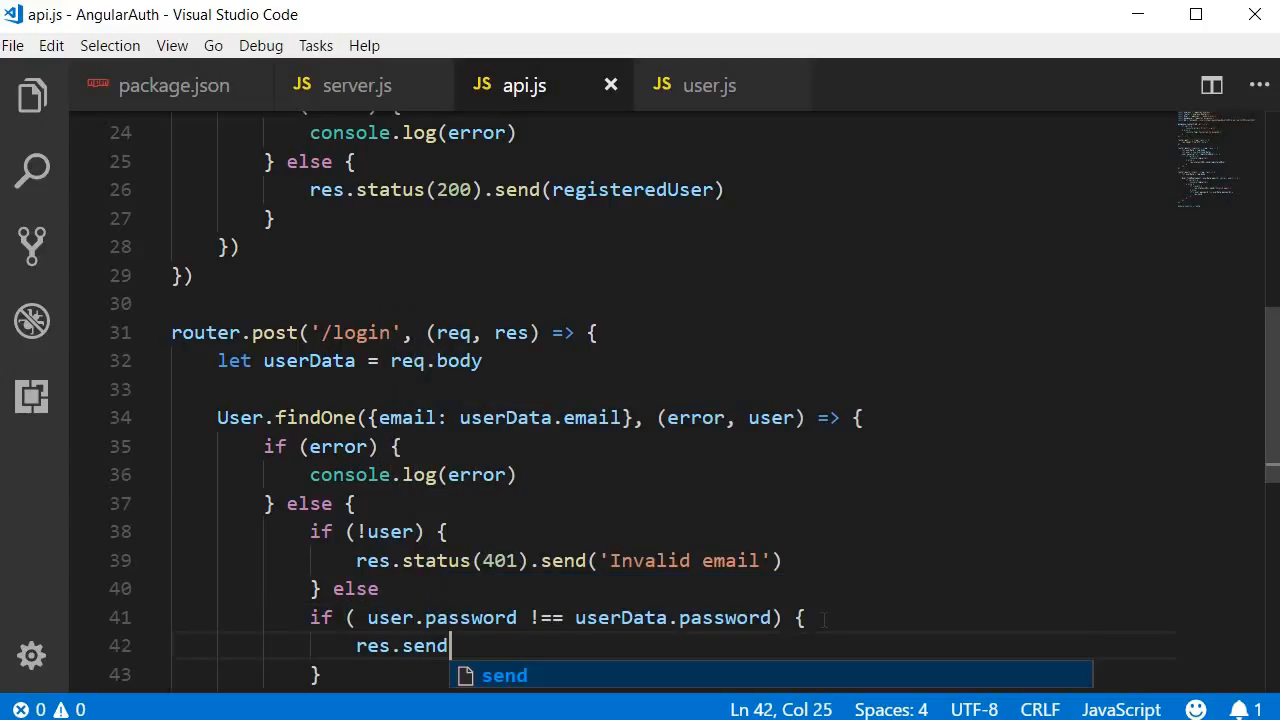
text(.status(401).send(''))
text(res.status)
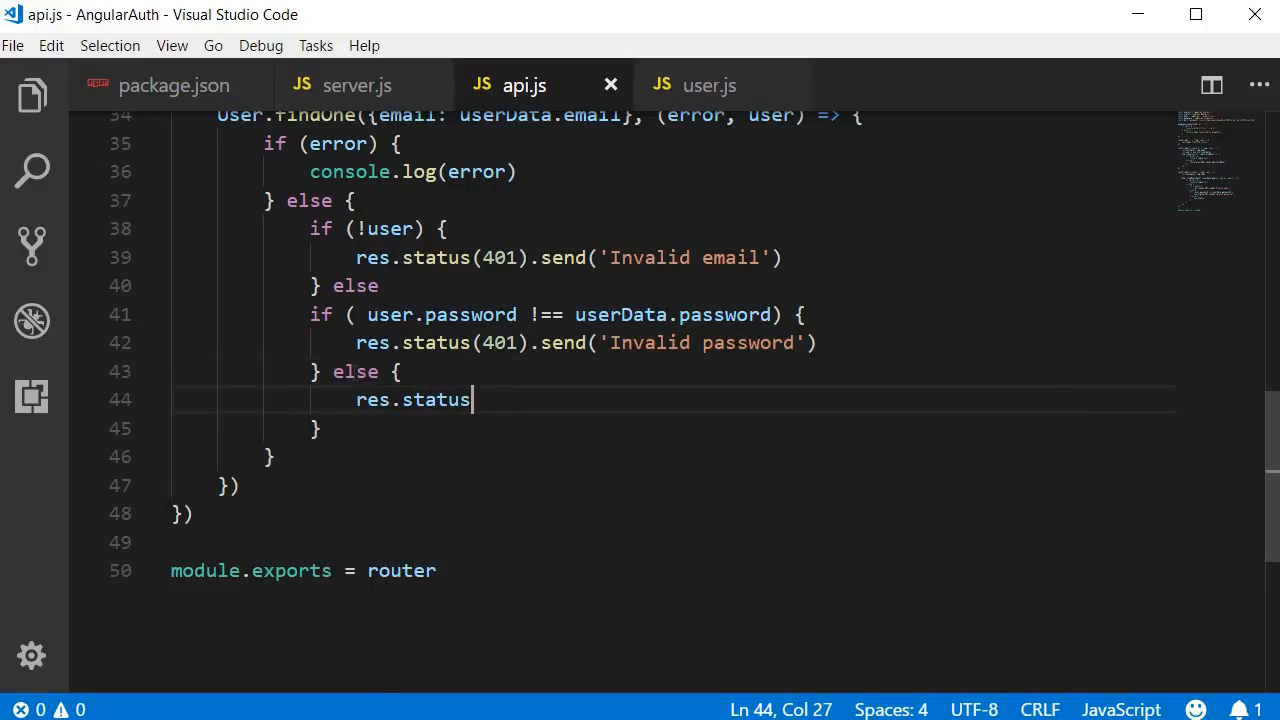
text((200))
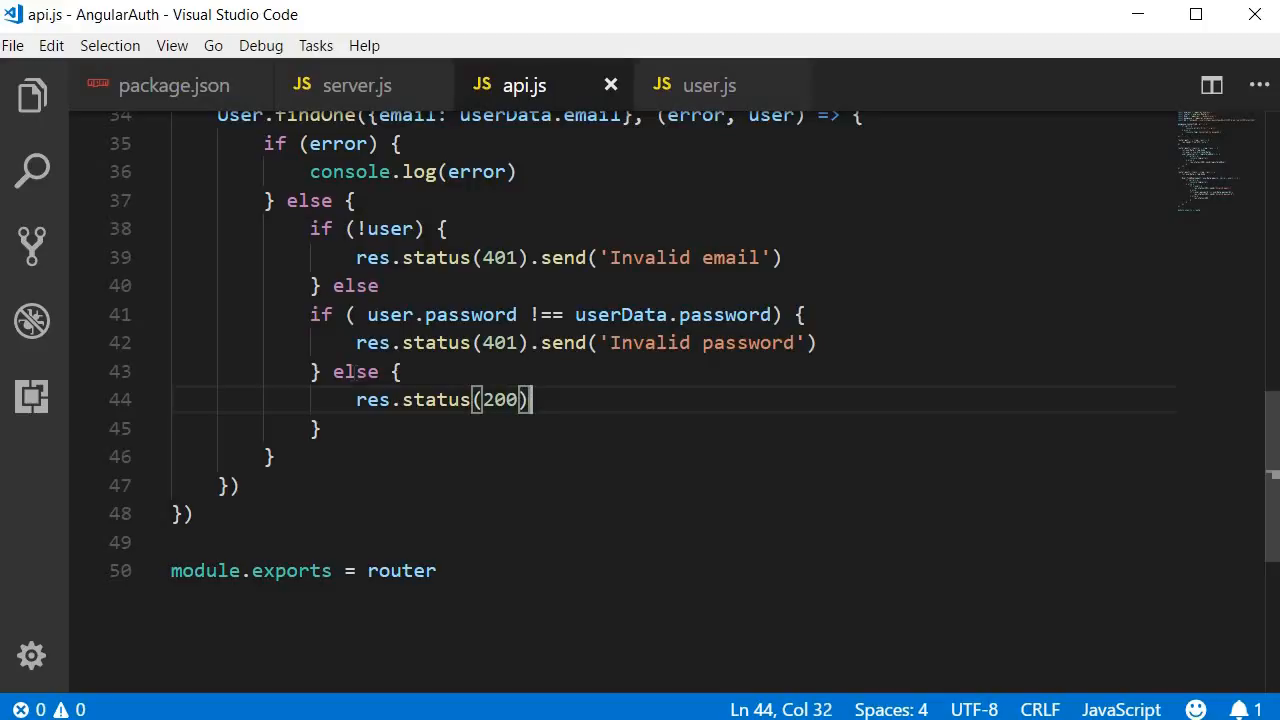
text(.send(us)
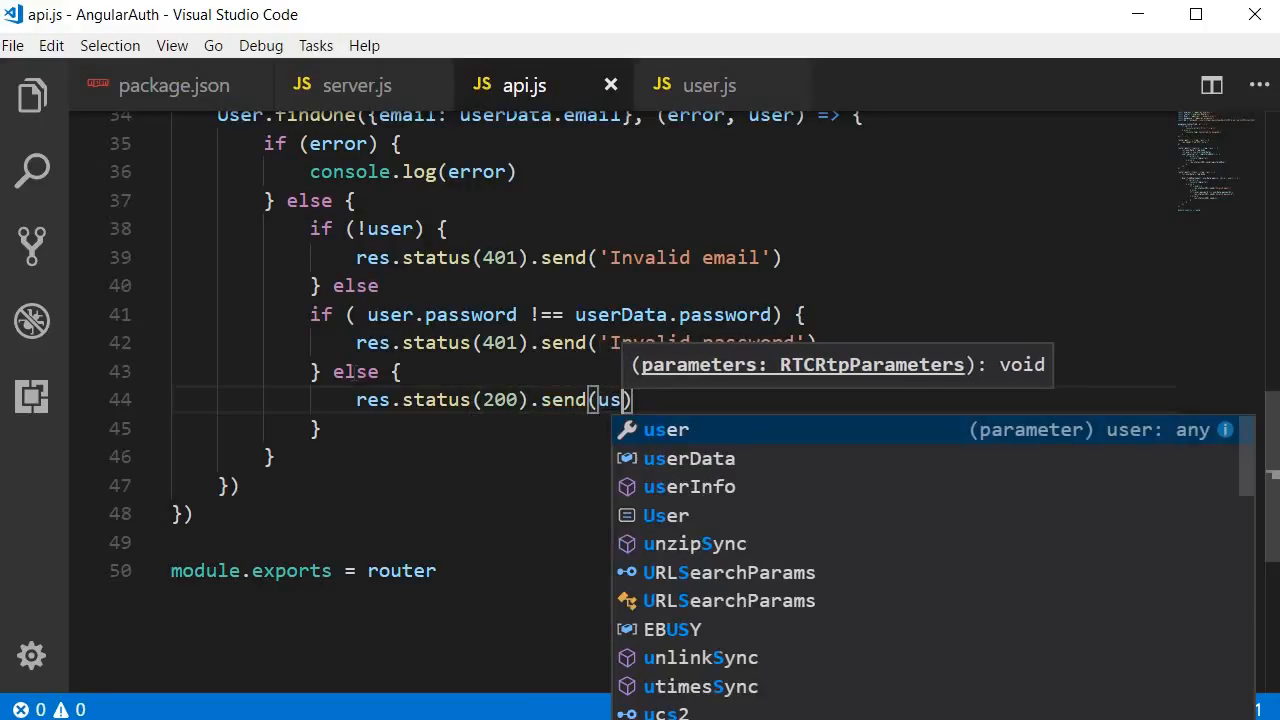
key(Tab)
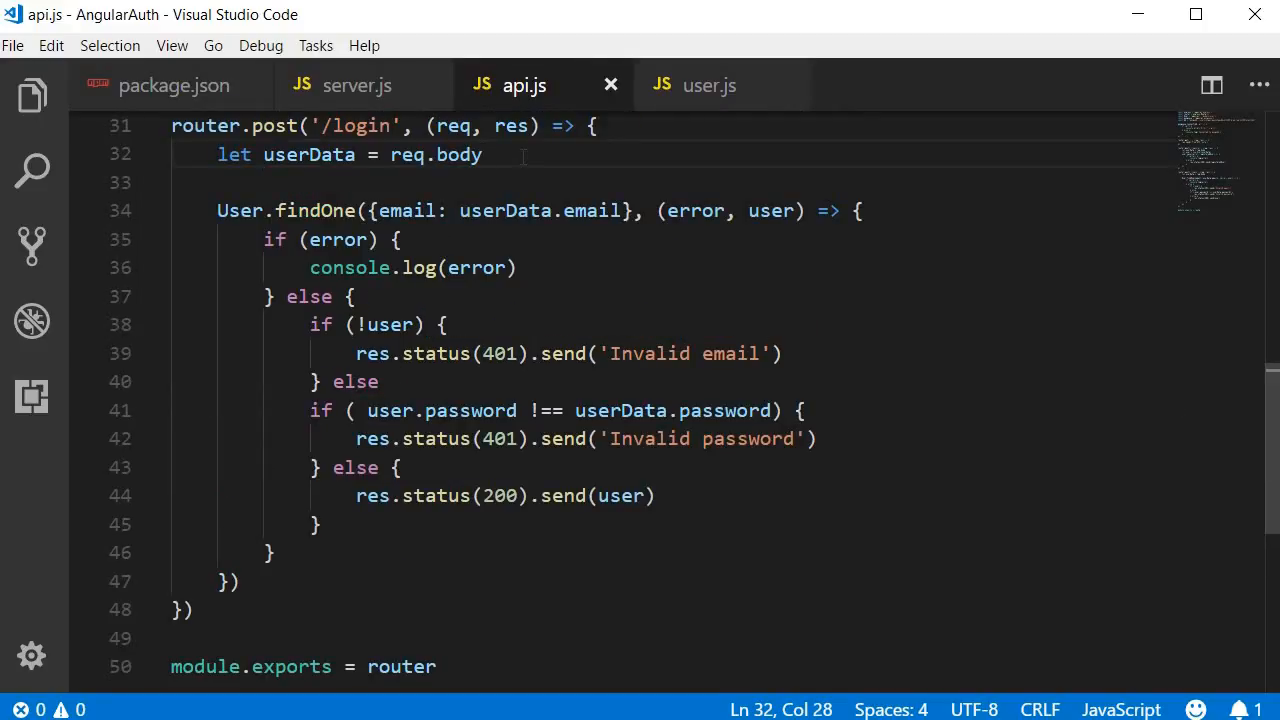
double_click(460, 154)
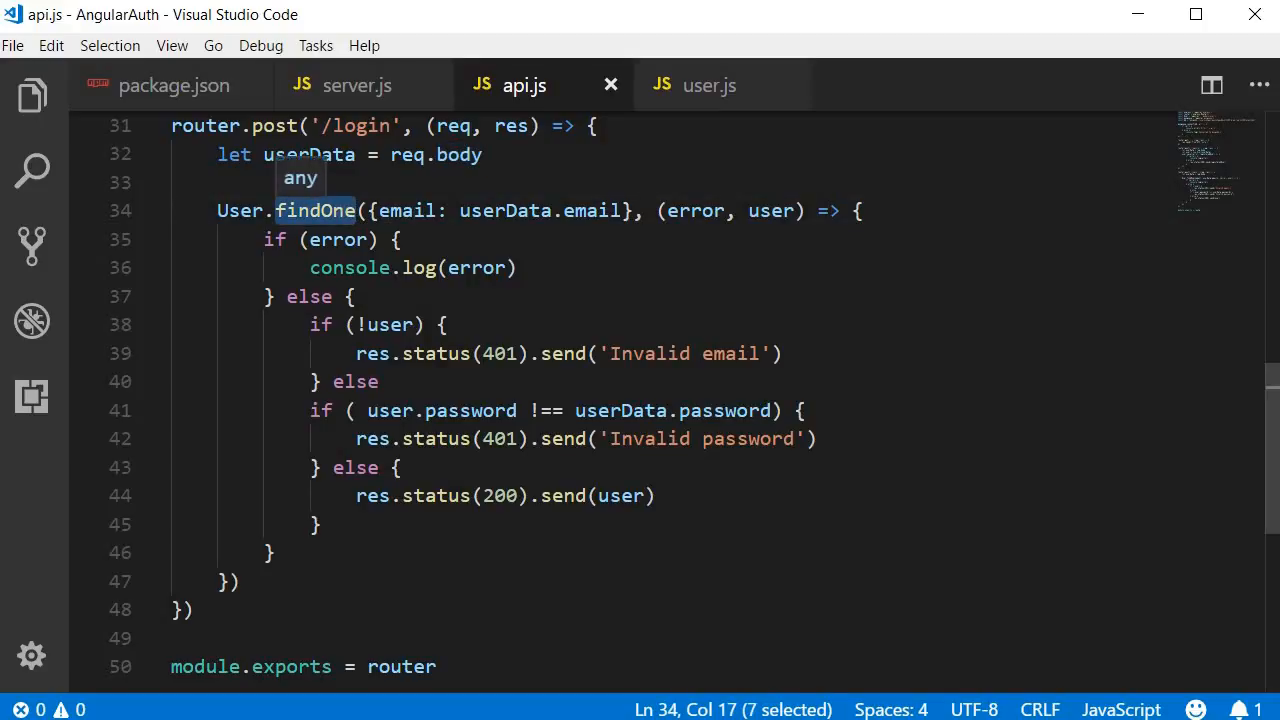
double_click(591, 210)
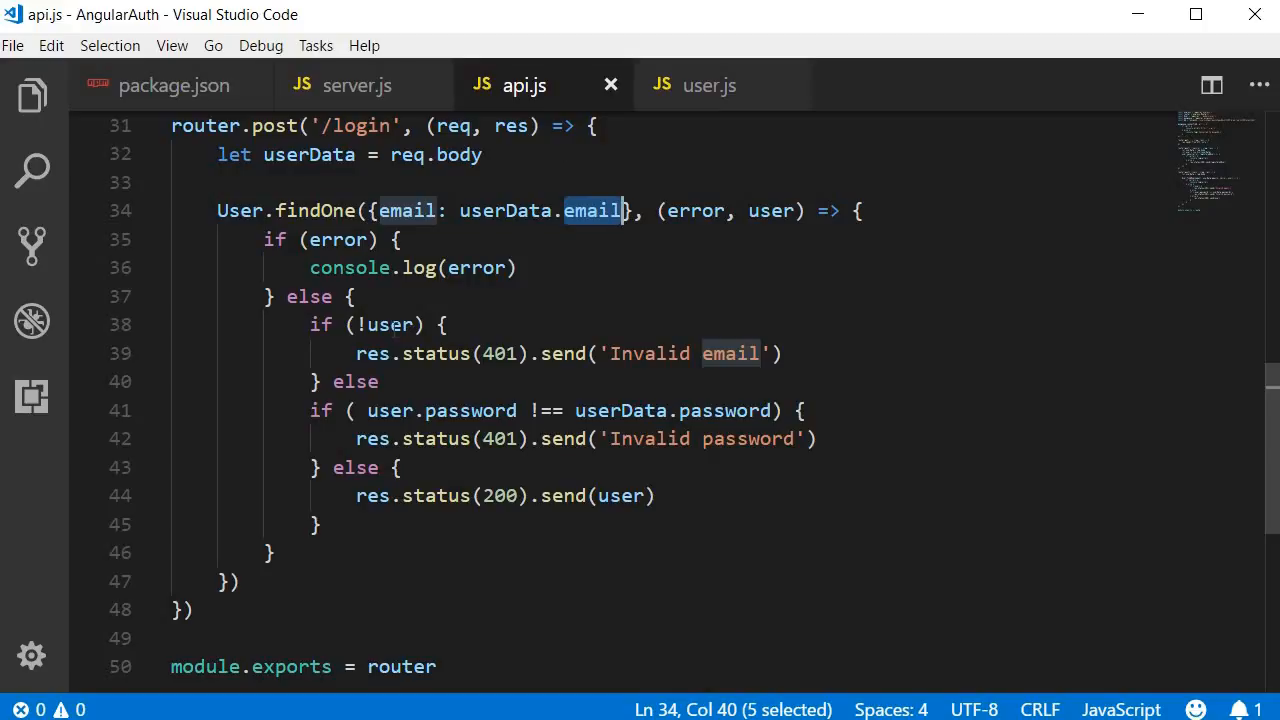
double_click(392, 324)
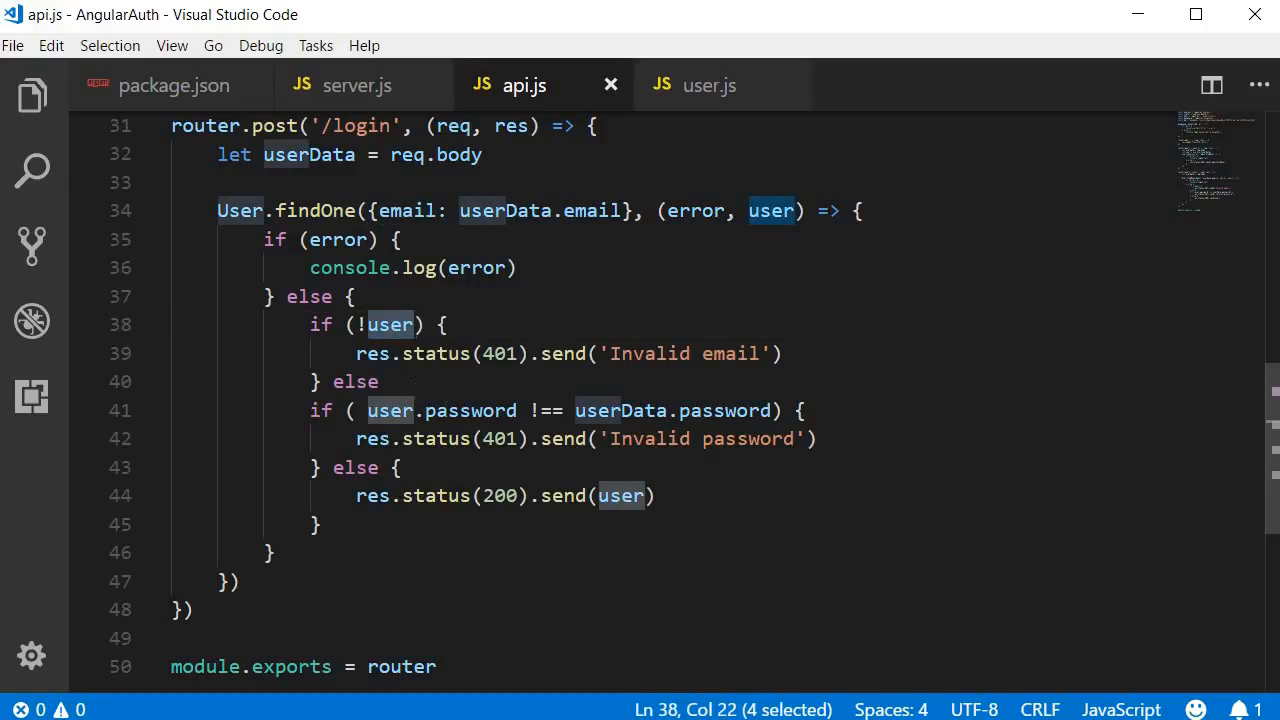
double_click(470, 410)
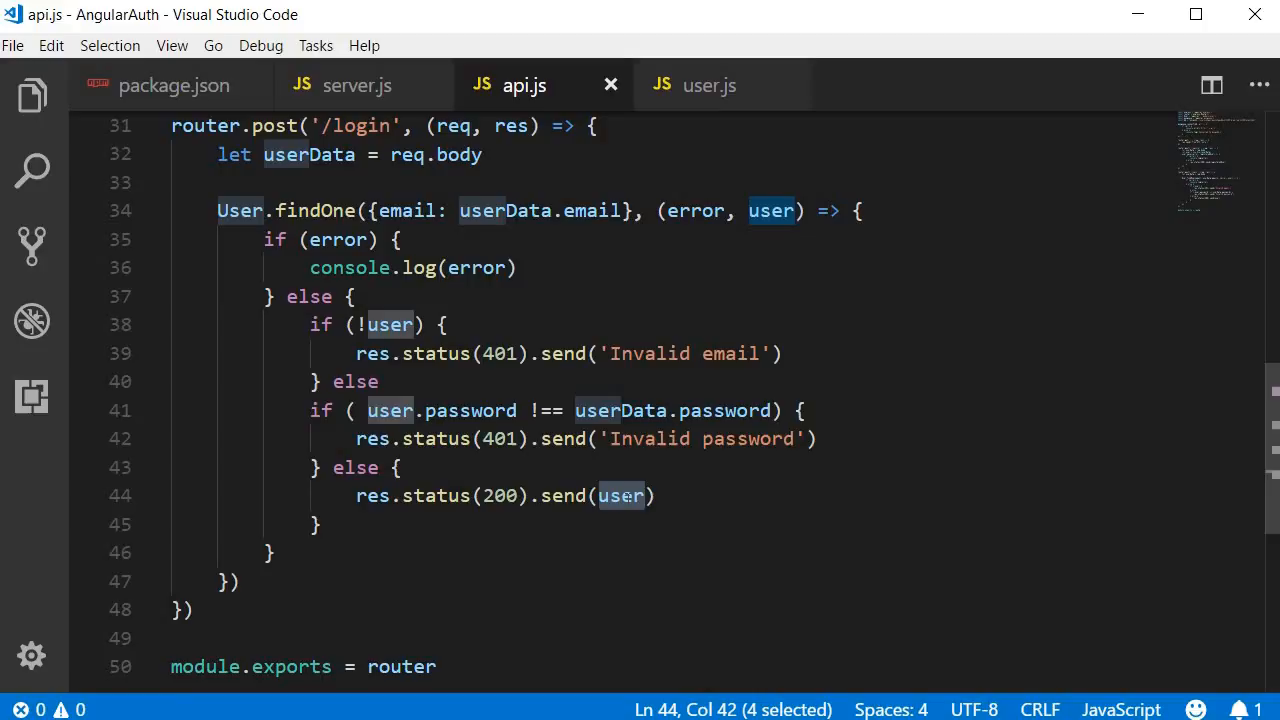
click(650, 496)
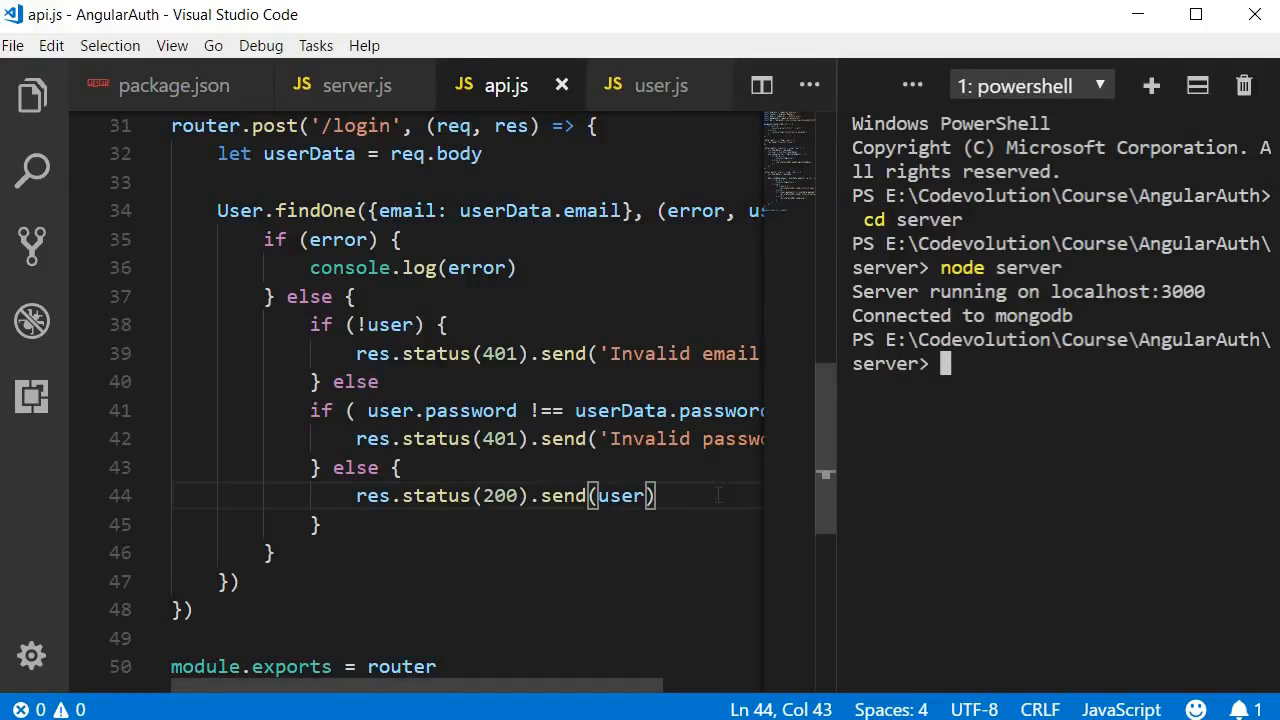
Enter node server at the PowerShell terminal prompt to restart the server.
text(node server)
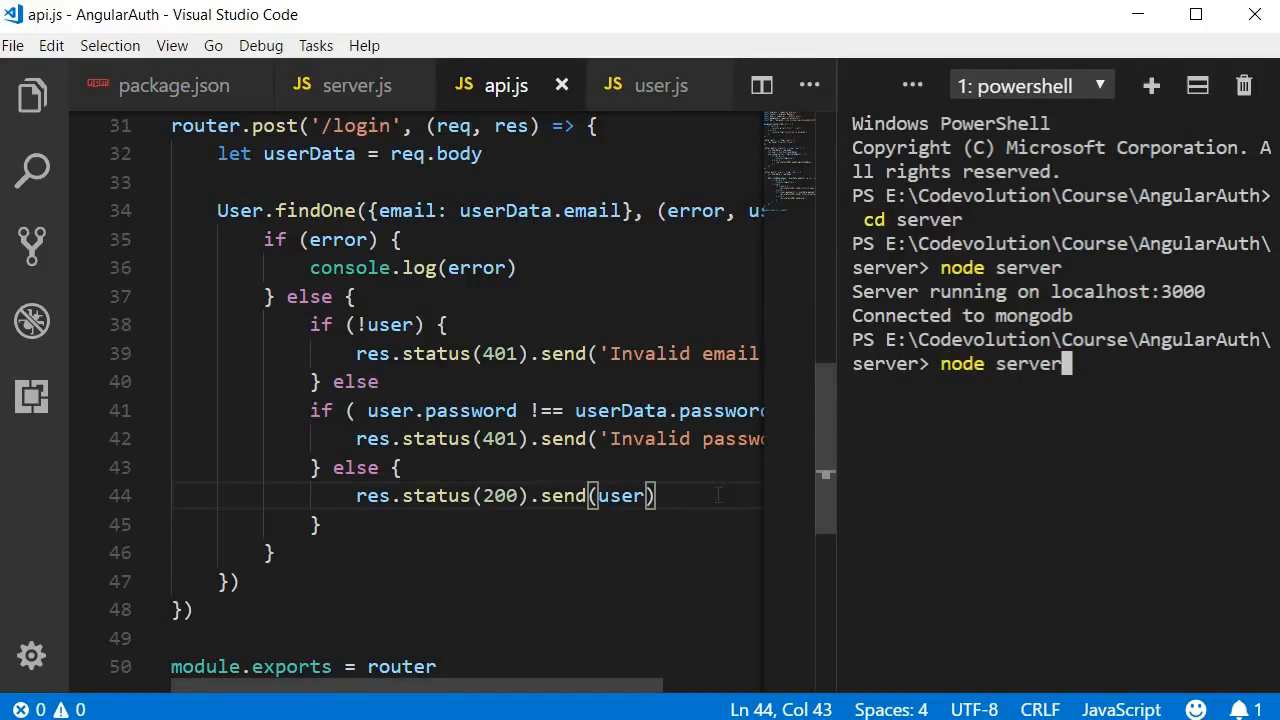